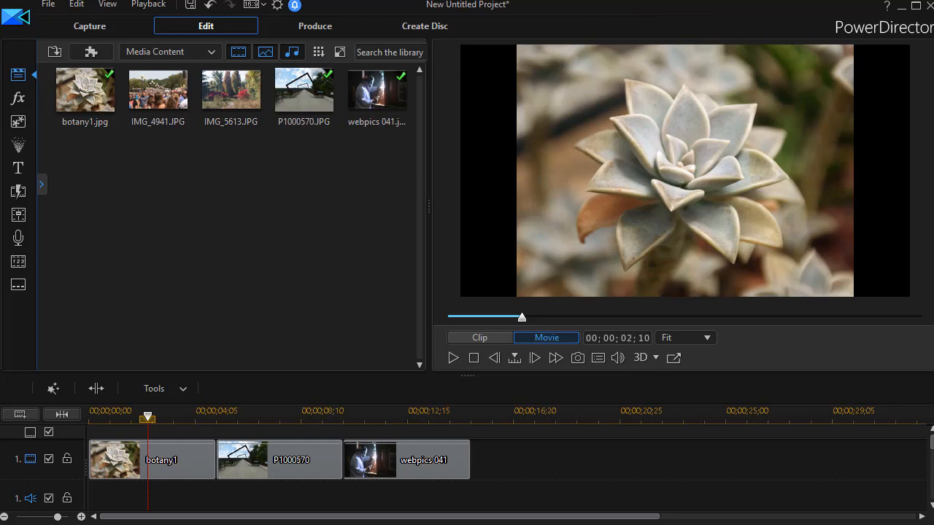
mouse_move(182, 456)
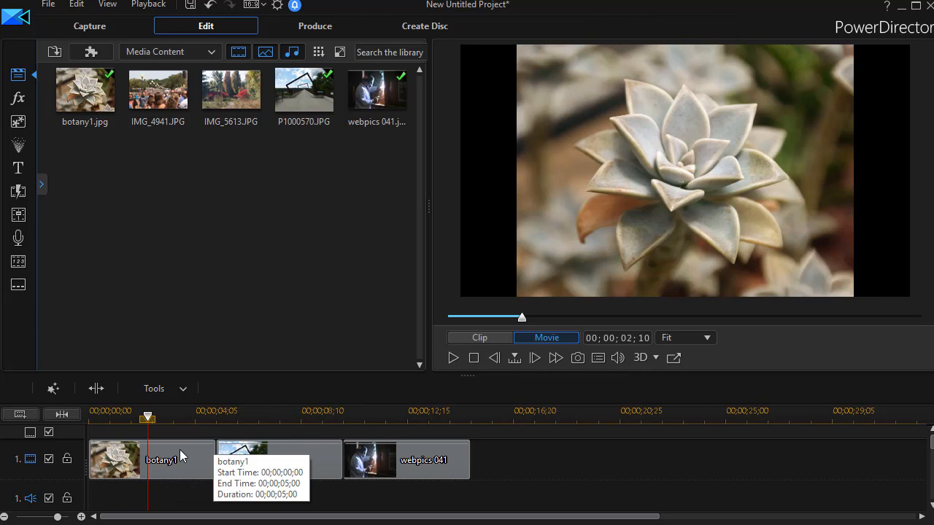
Step: Select the botany1 clip on the timeline and bring up its Fix / Enhance panel
left_click(146, 460)
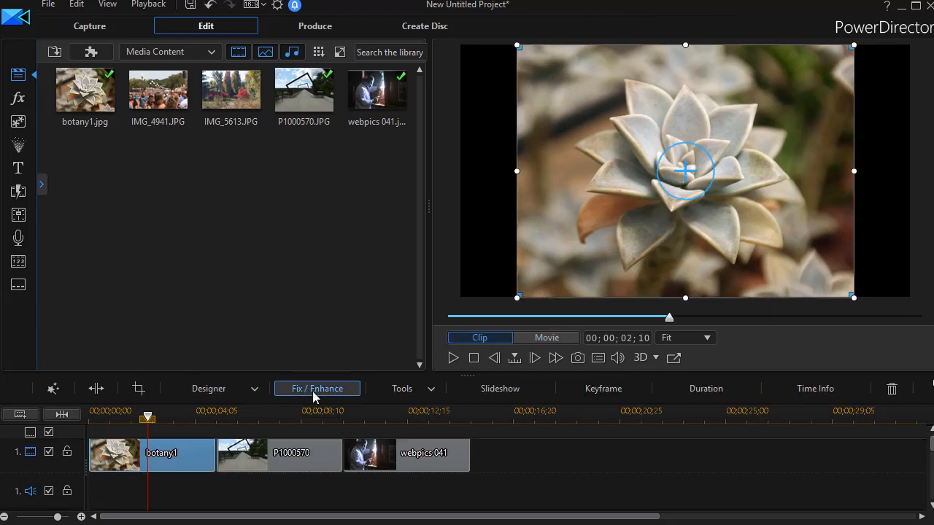
mouse_move(350, 393)
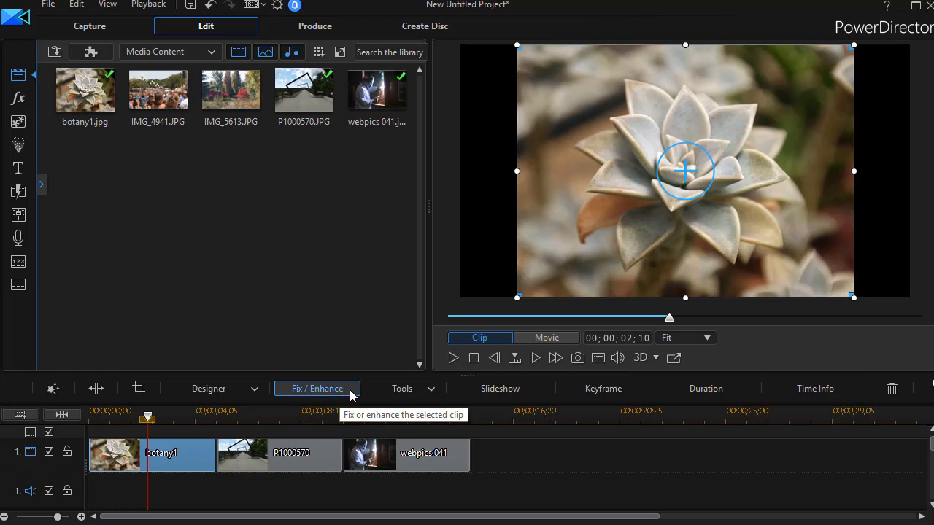
left_click(316, 388)
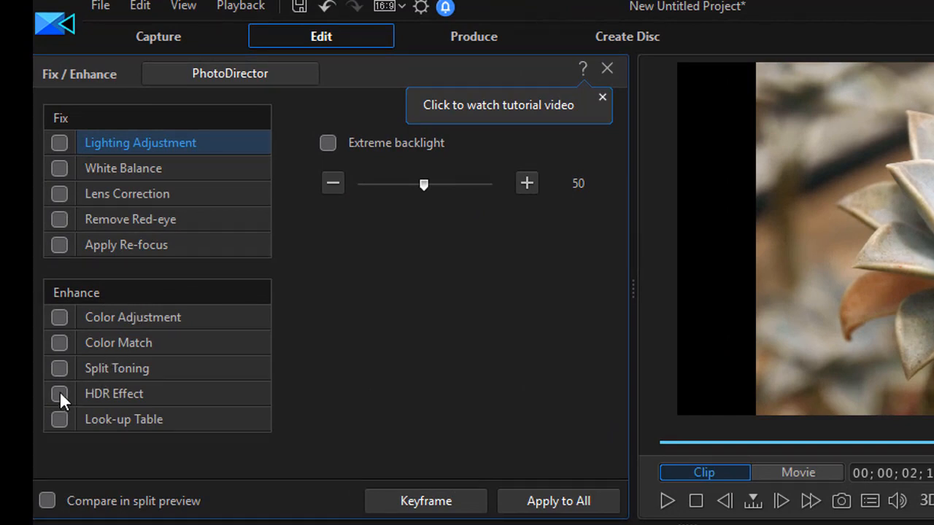
Step: Switch on HDR Effect for the botany1 clip, exposing its Glow and Edge settings
left_click(58, 394)
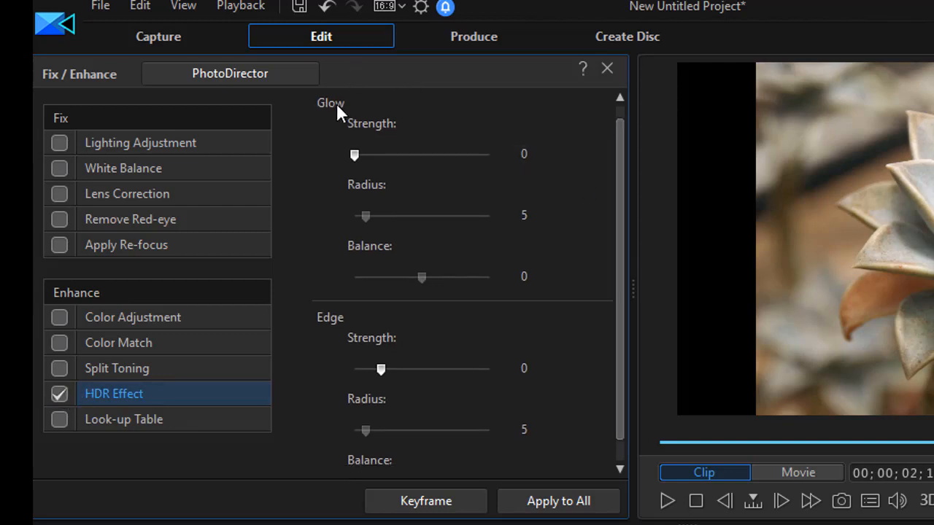
mouse_move(325, 330)
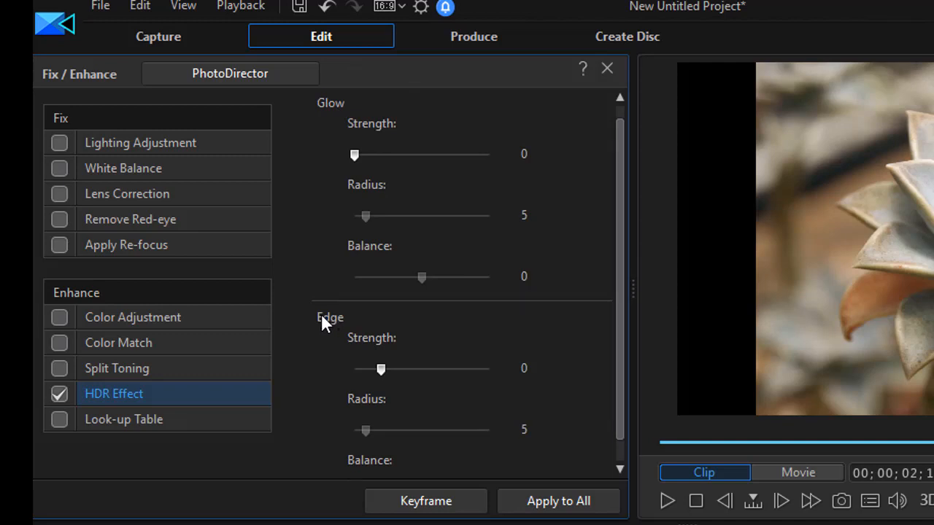
mouse_move(581, 181)
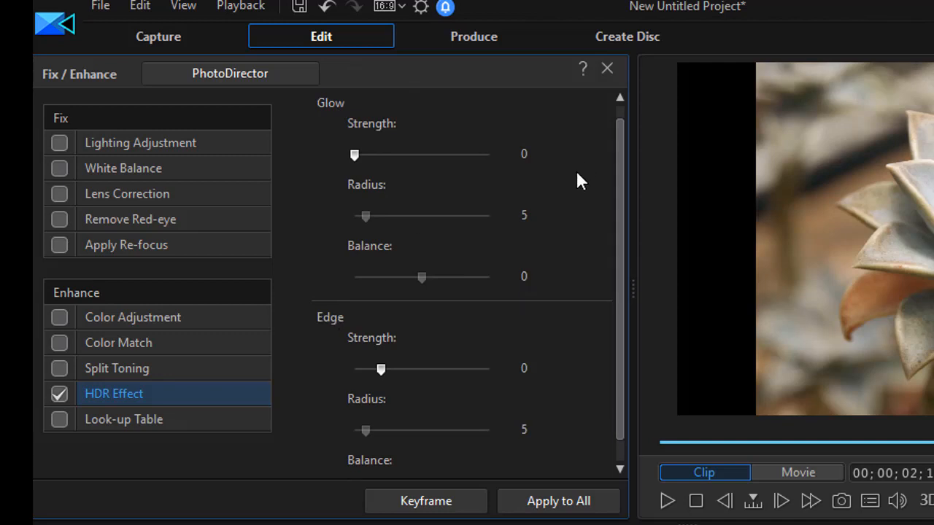
mouse_move(595, 193)
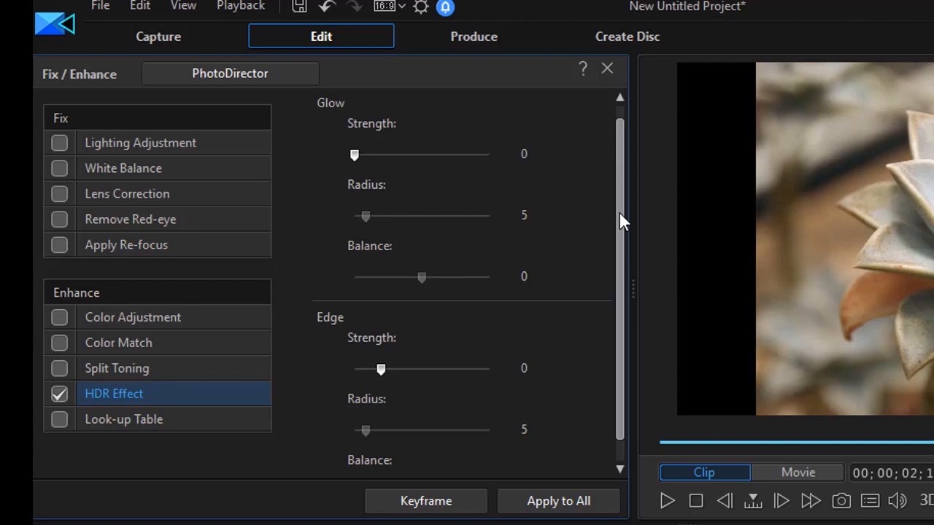
mouse_move(435, 109)
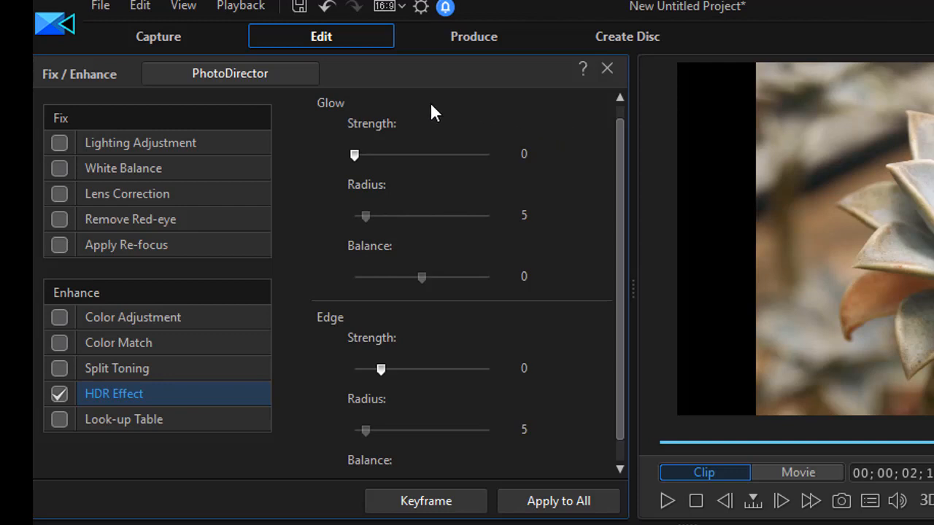
mouse_move(595, 159)
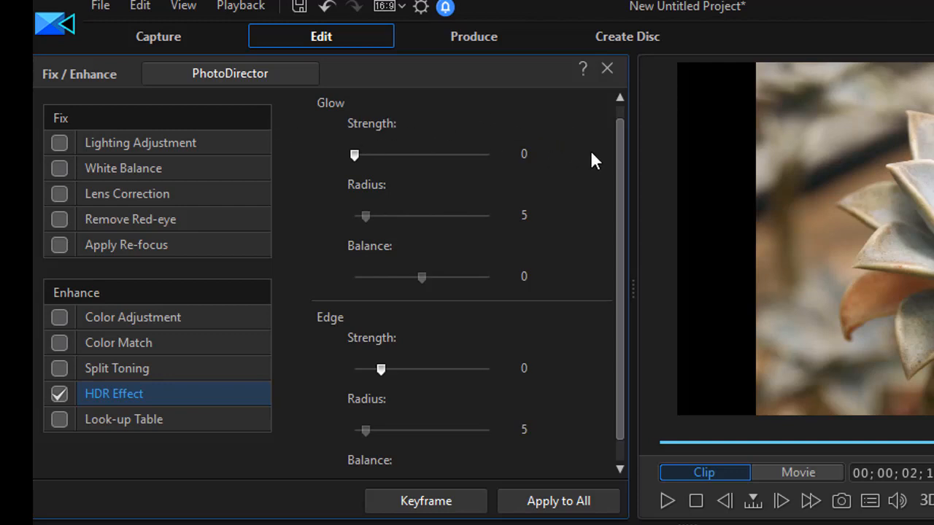
mouse_move(577, 333)
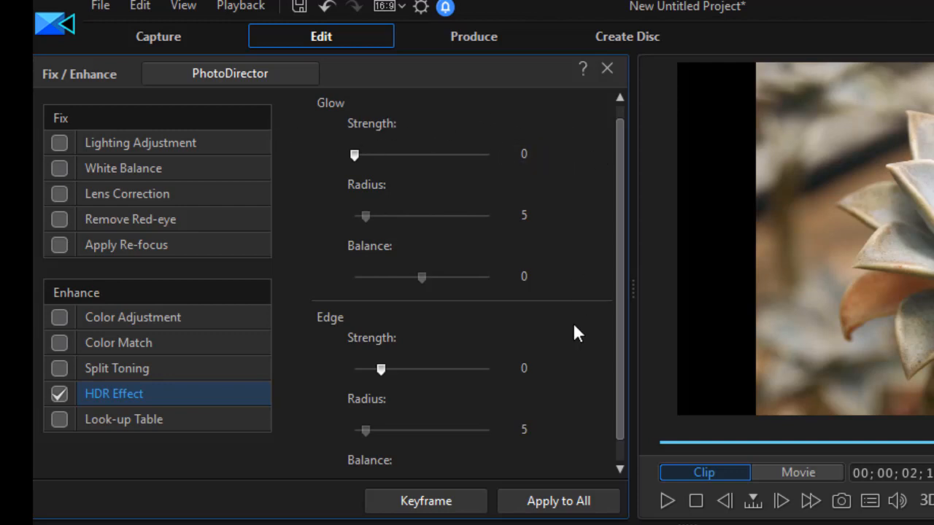
mouse_move(420, 163)
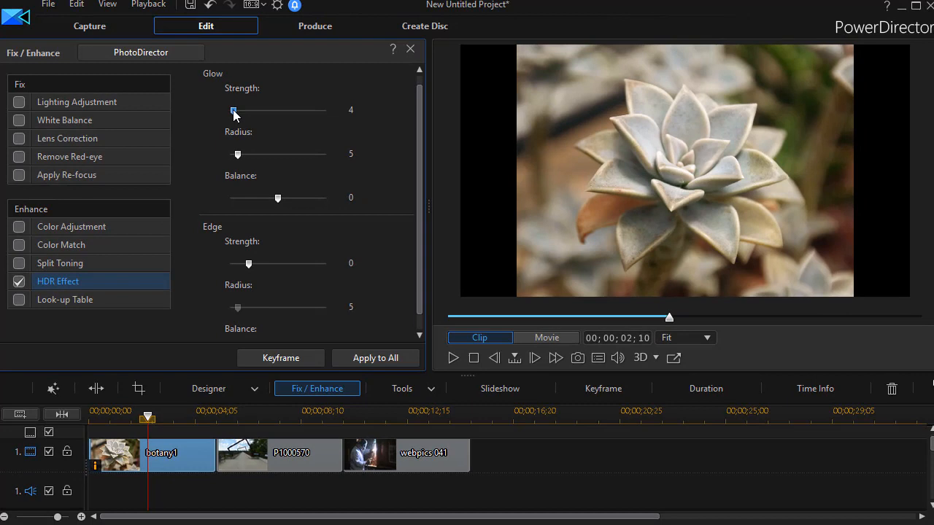
Step: Sweep the HDR Glow Strength between 0 and maximum and settle it at 59
left_click_drag(233, 111, 273, 111)
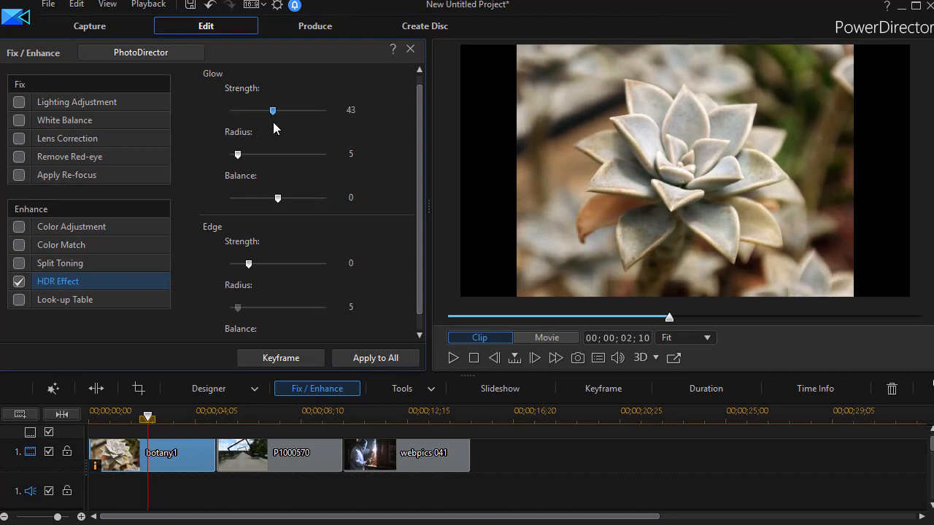
left_click_drag(273, 111, 327, 111)
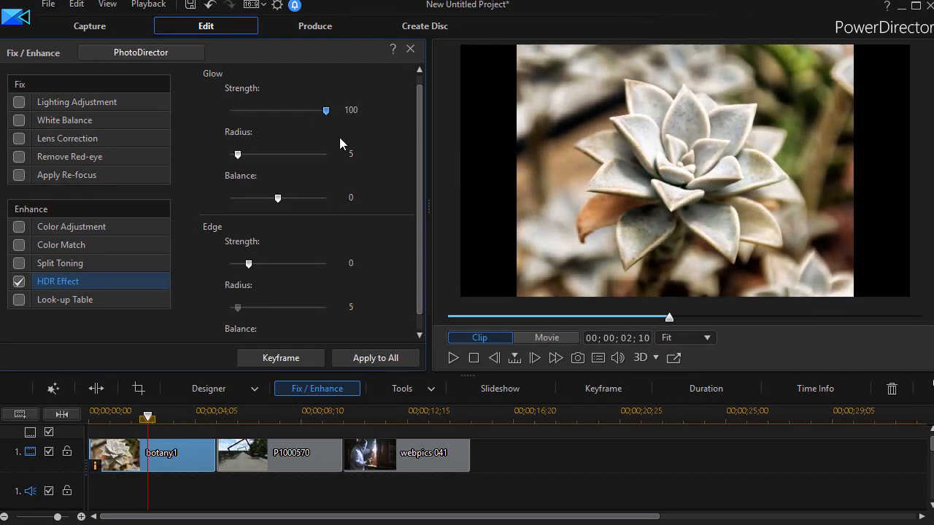
left_click_drag(327, 111, 293, 110)
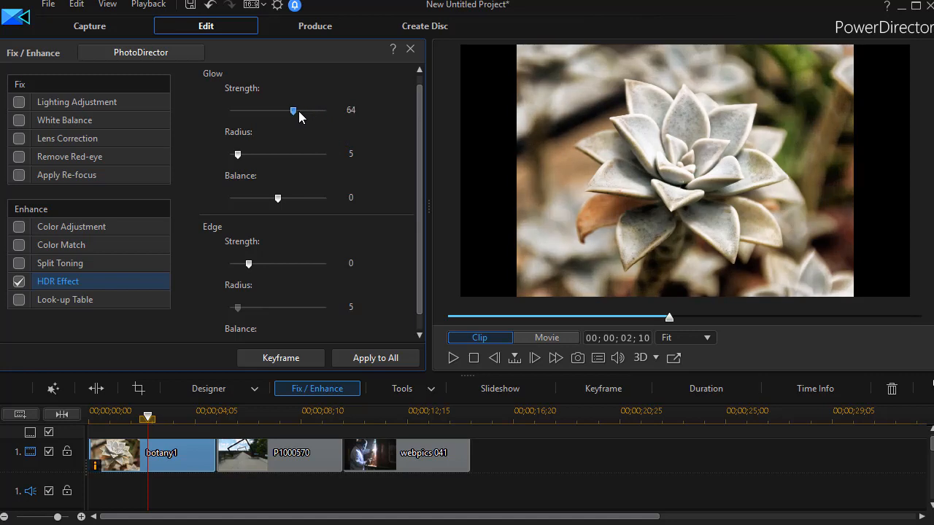
left_click_drag(291, 111, 236, 111)
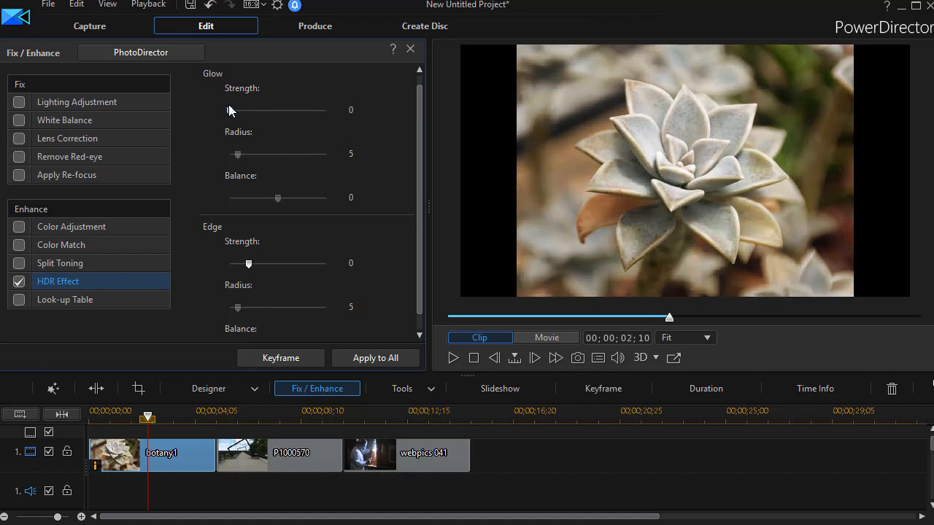
left_click_drag(231, 111, 271, 111)
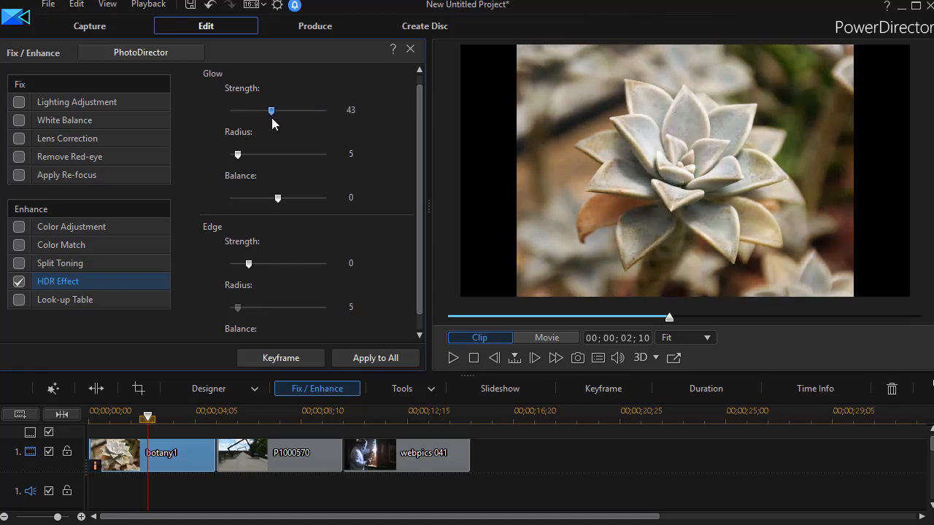
left_click_drag(272, 111, 289, 111)
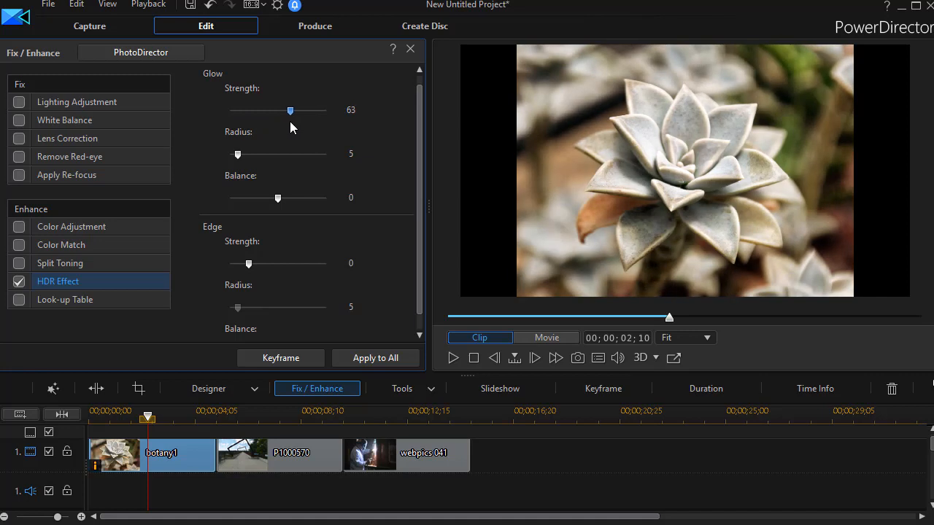
left_click_drag(289, 111, 286, 111)
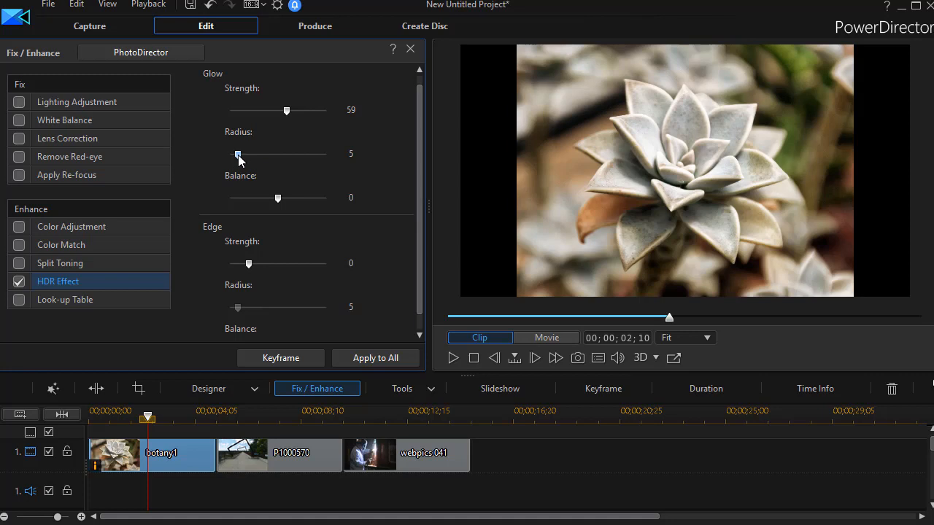
left_click_drag(238, 155, 246, 155)
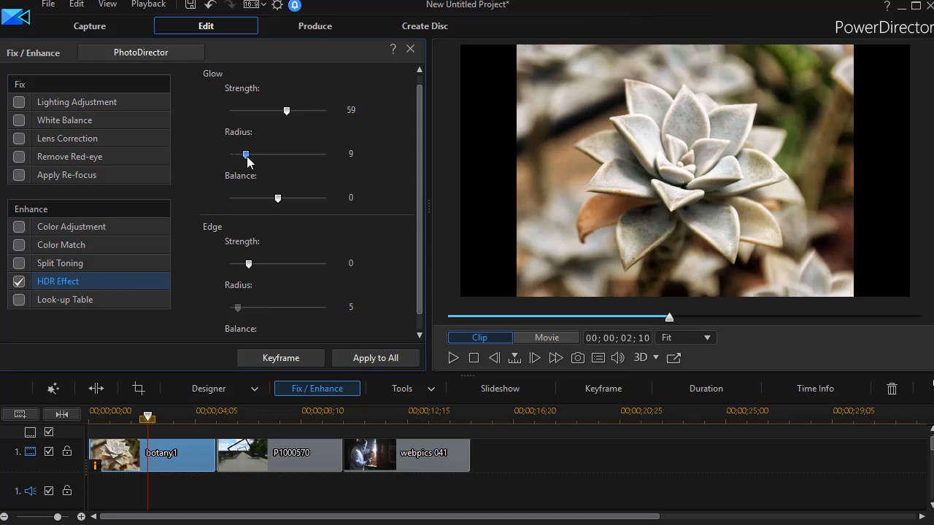
left_click_drag(245, 154, 280, 154)
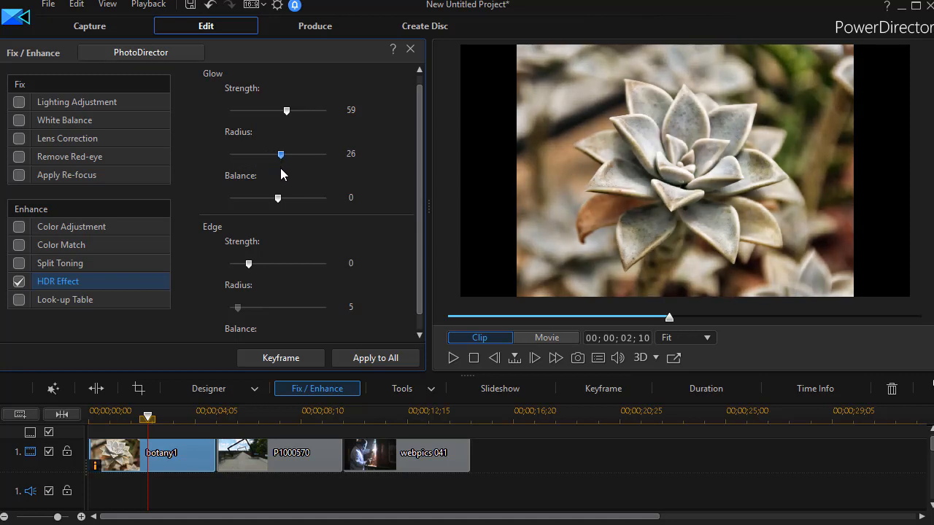
left_click_drag(280, 155, 303, 155)
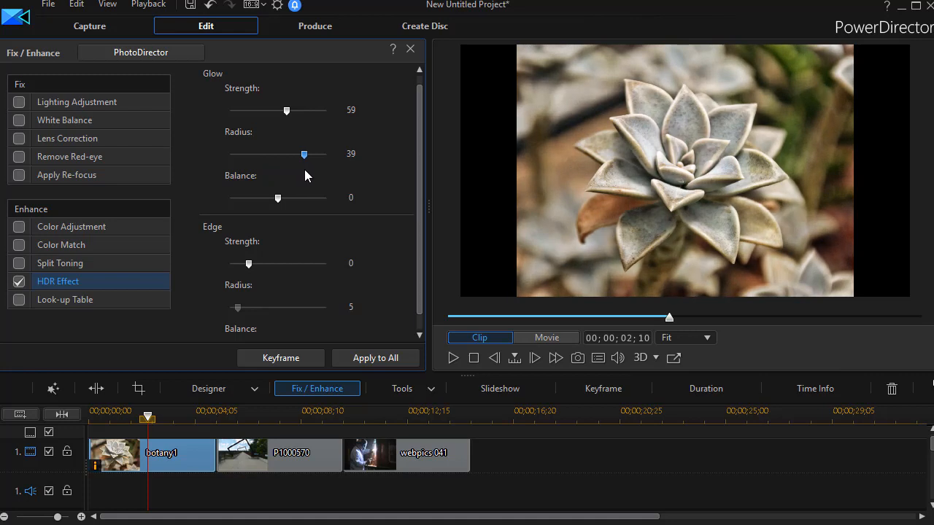
left_click_drag(303, 155, 324, 154)
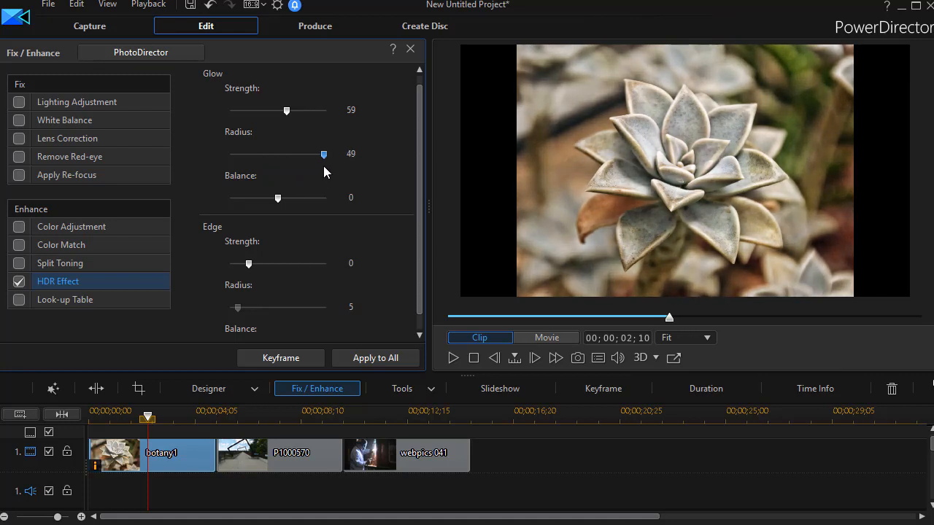
left_click_drag(324, 155, 258, 155)
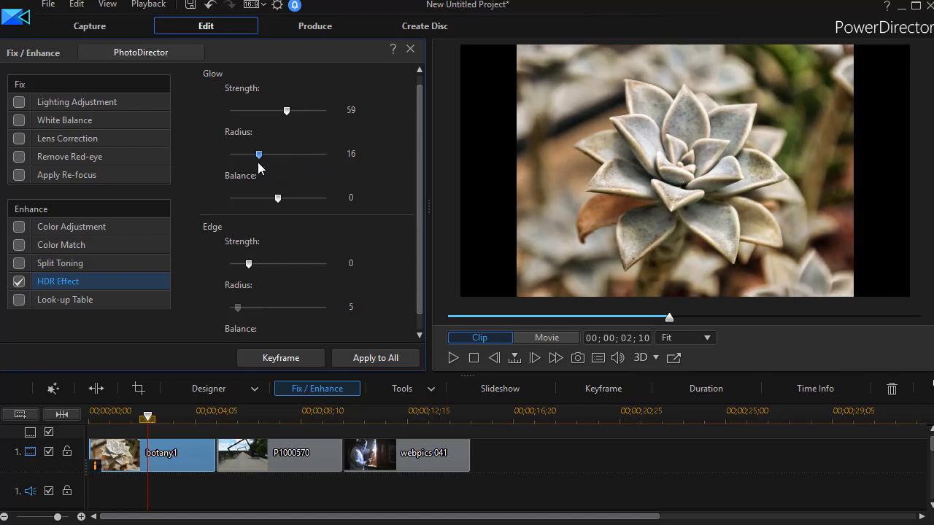
left_click_drag(259, 155, 229, 155)
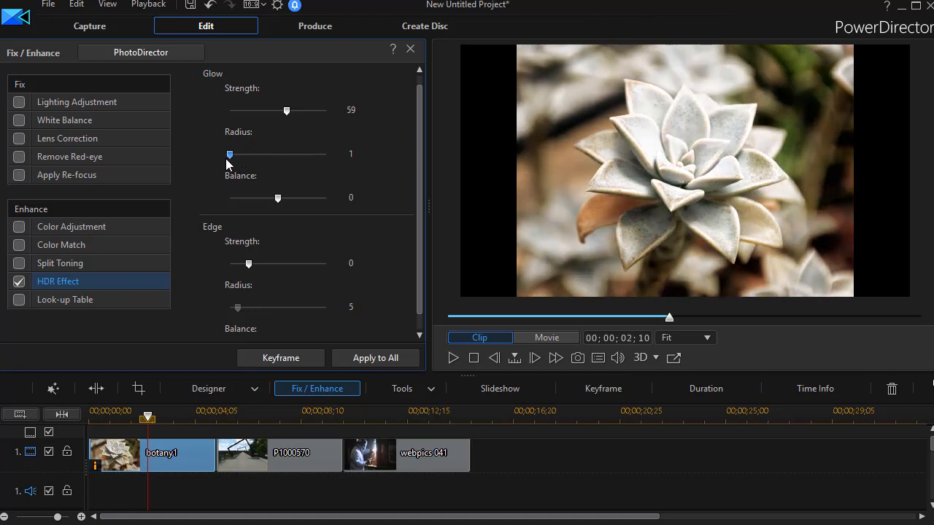
left_click_drag(229, 155, 239, 154)
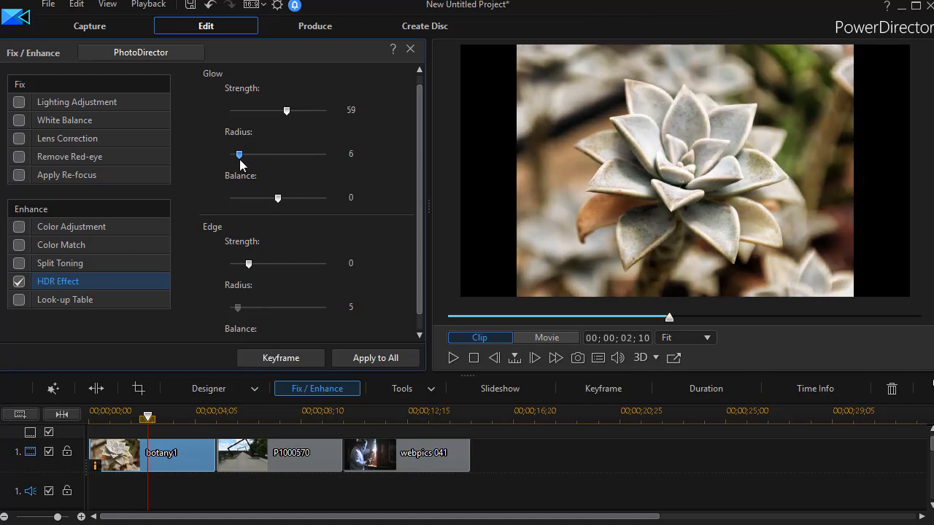
left_click_drag(239, 155, 236, 154)
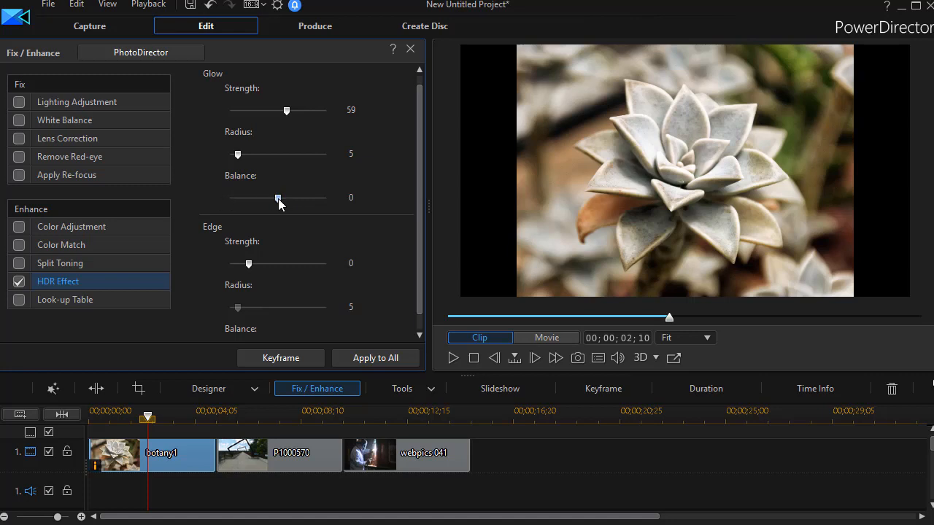
Step: Sweep the HDR Glow Balance up to 91 and down, leaving it at -100
left_click_drag(277, 198, 285, 199)
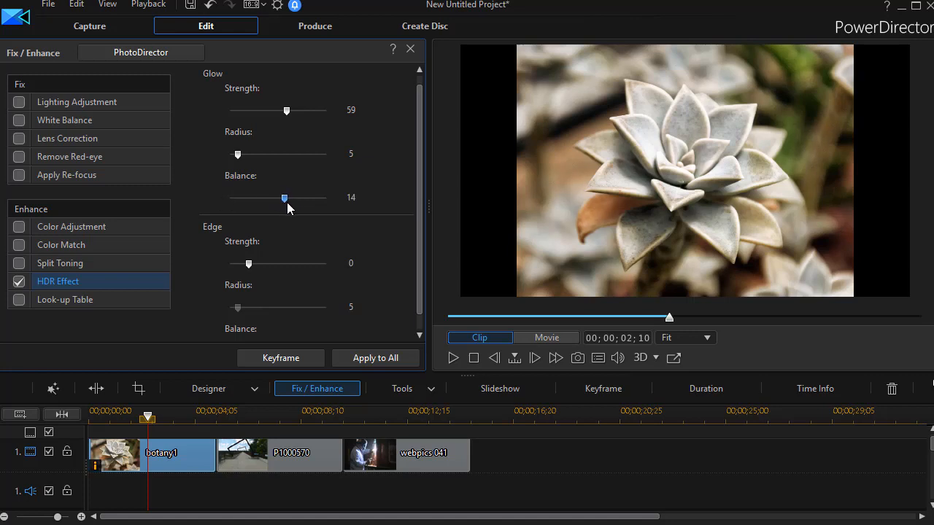
left_click_drag(285, 198, 314, 199)
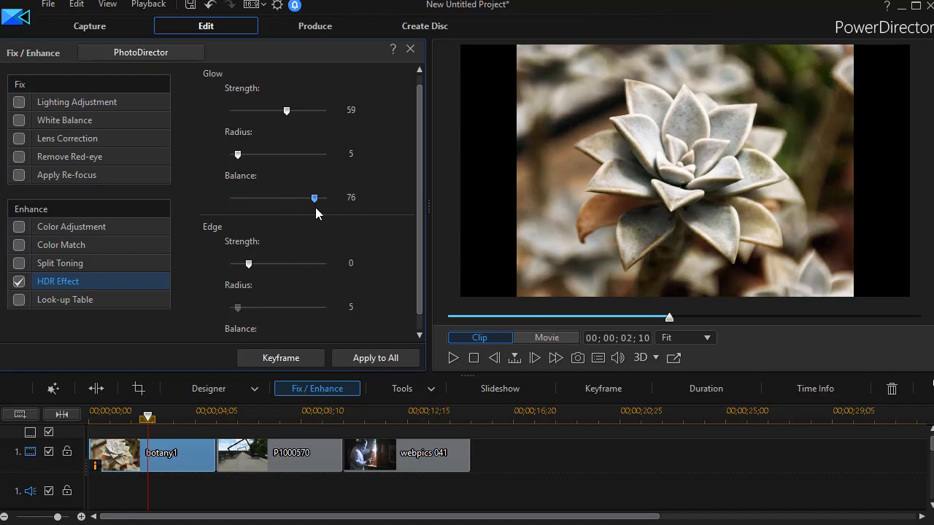
left_click_drag(313, 198, 321, 198)
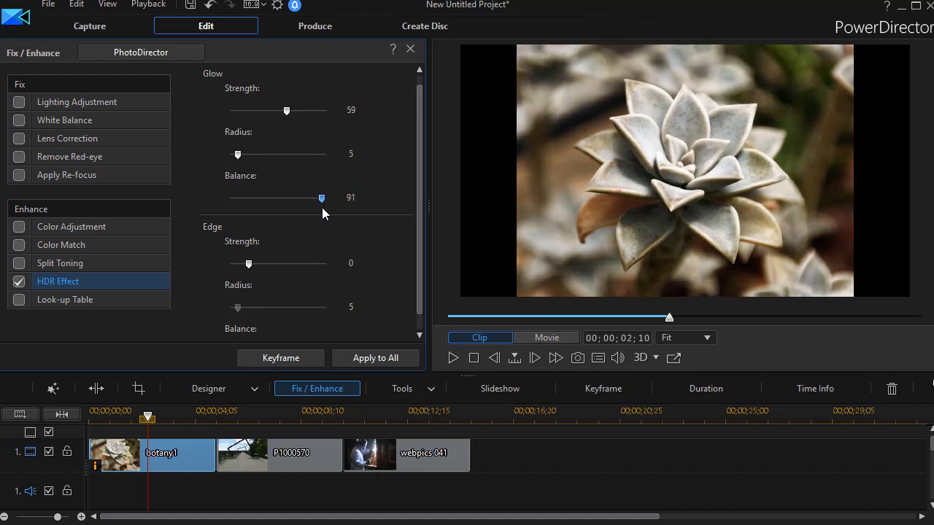
left_click_drag(321, 198, 229, 198)
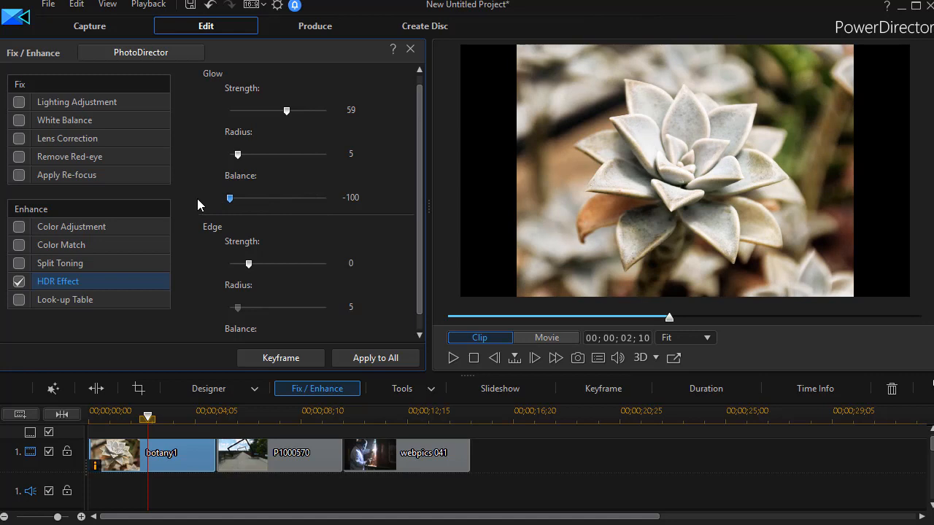
mouse_move(220, 201)
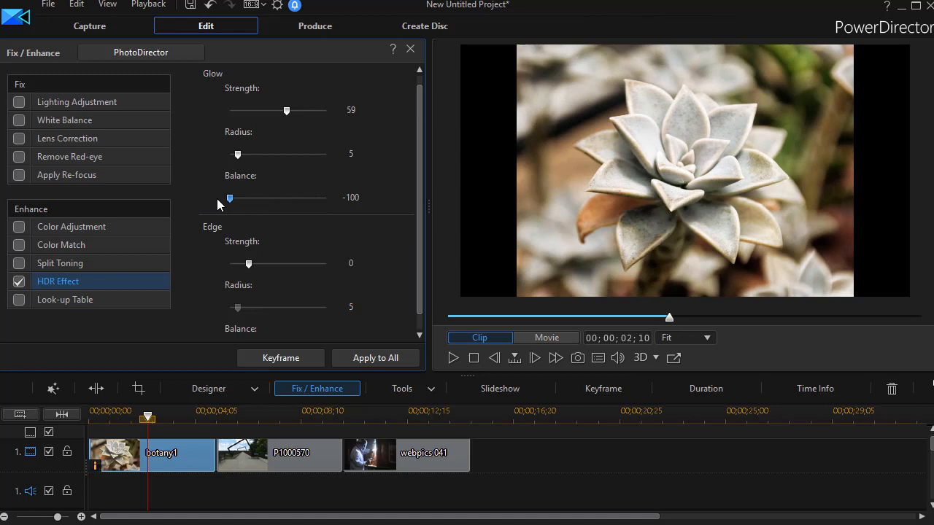
left_click_drag(229, 199, 245, 198)
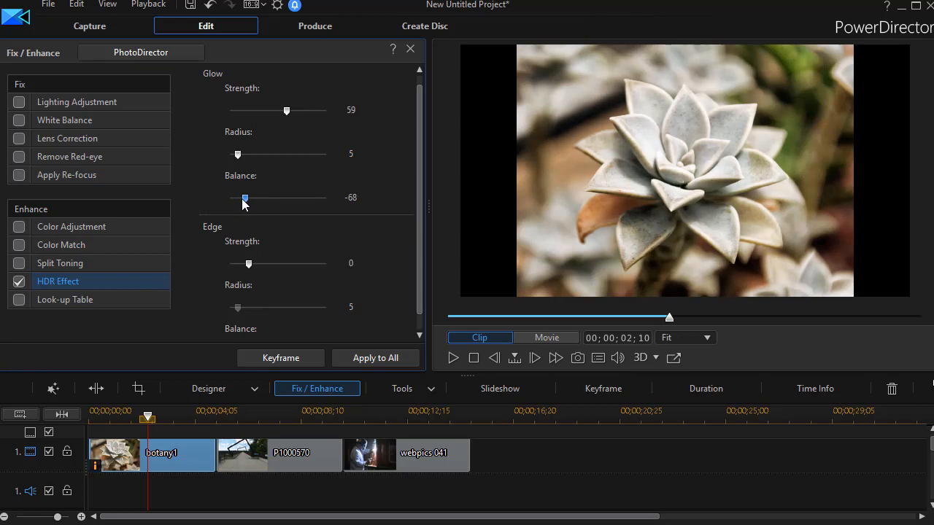
left_click_drag(245, 199, 229, 198)
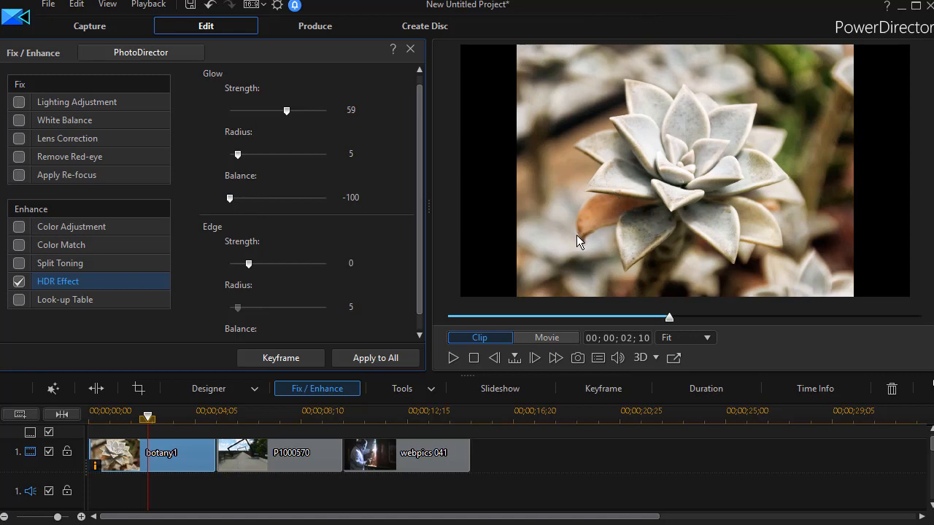
mouse_move(700, 272)
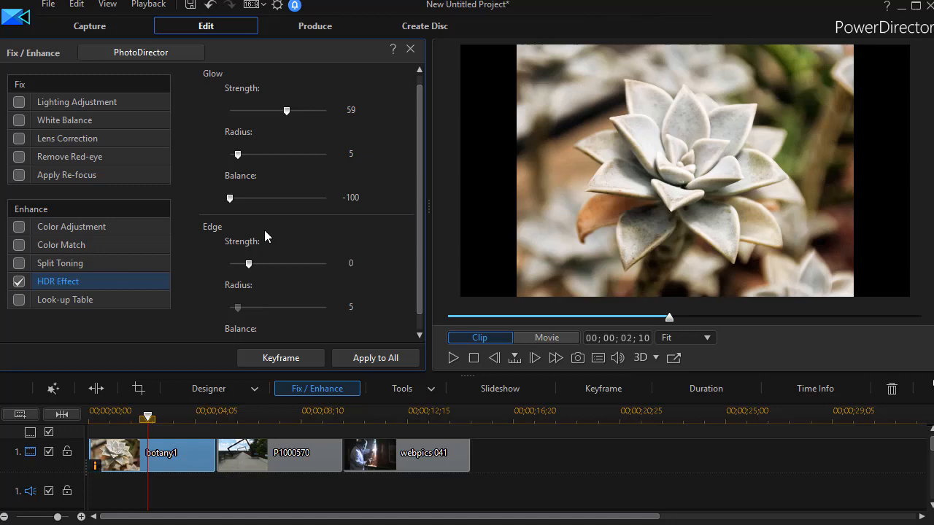
mouse_move(269, 255)
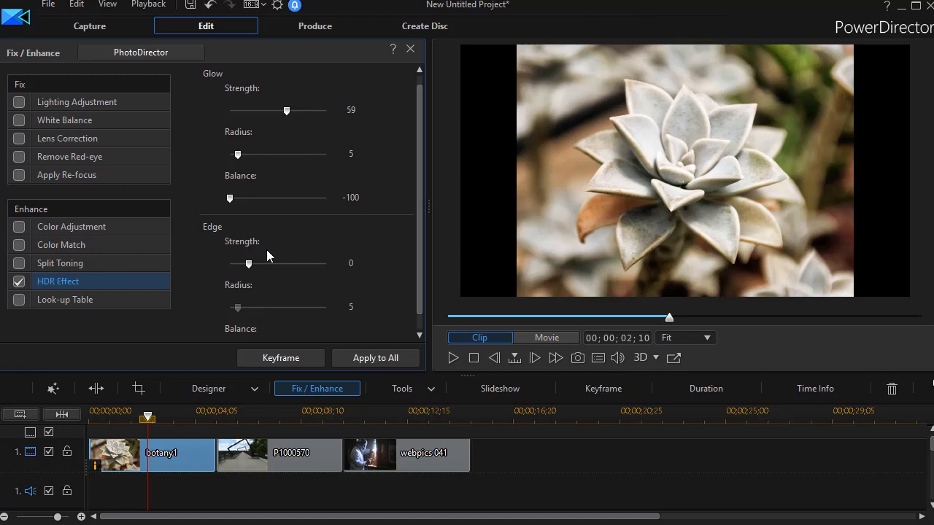
mouse_move(259, 270)
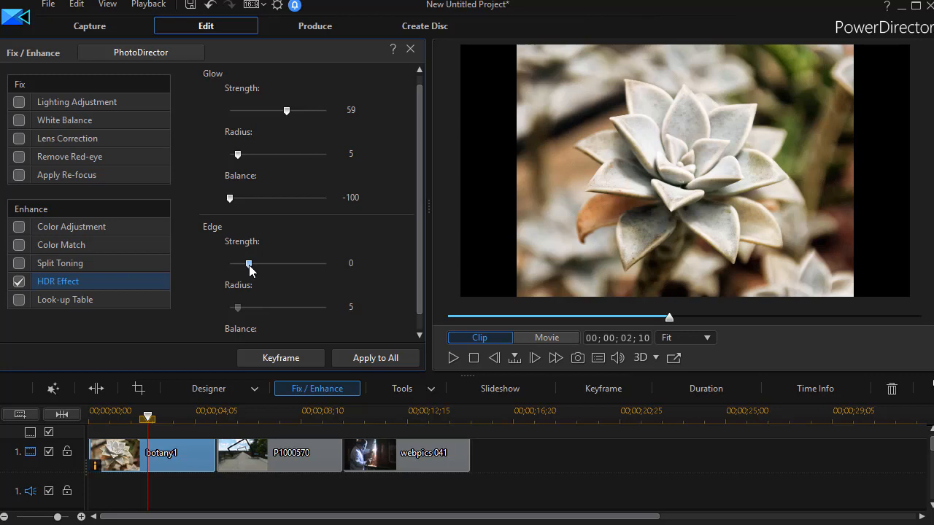
Step: Sweep the HDR Edge Strength up to 80 and back down to about -12
left_click_drag(248, 263, 268, 263)
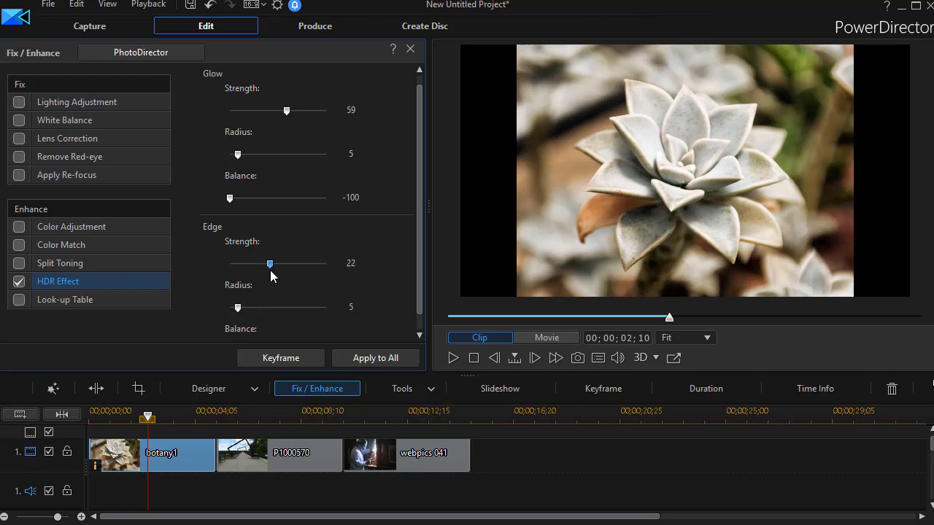
left_click_drag(270, 263, 299, 263)
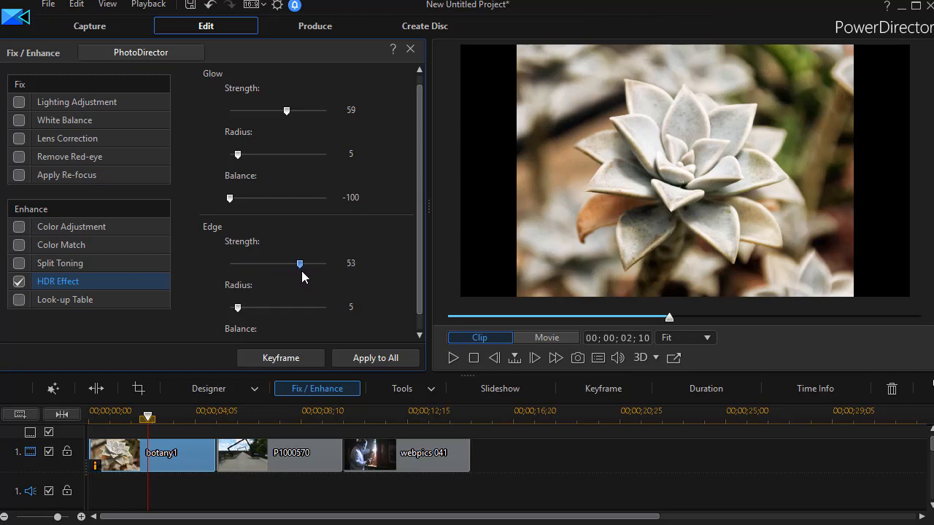
left_click_drag(298, 263, 324, 262)
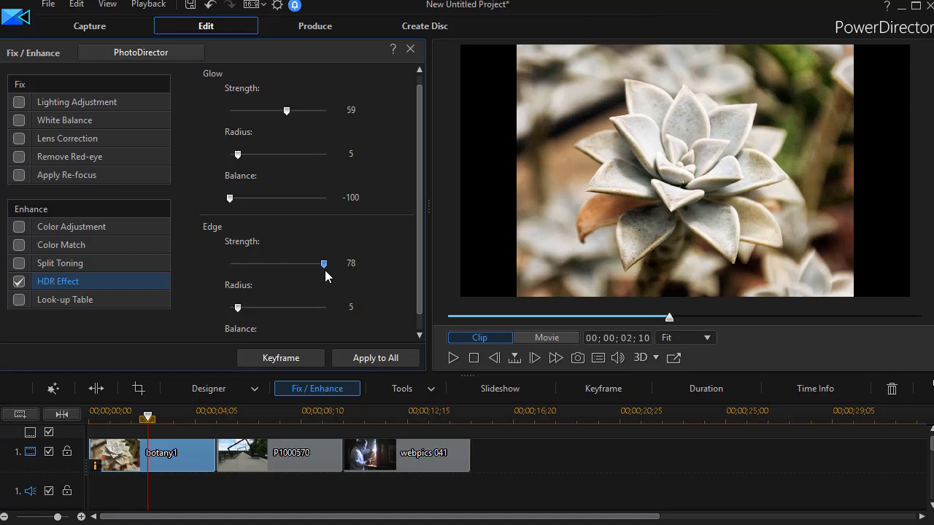
left_click_drag(324, 263, 326, 263)
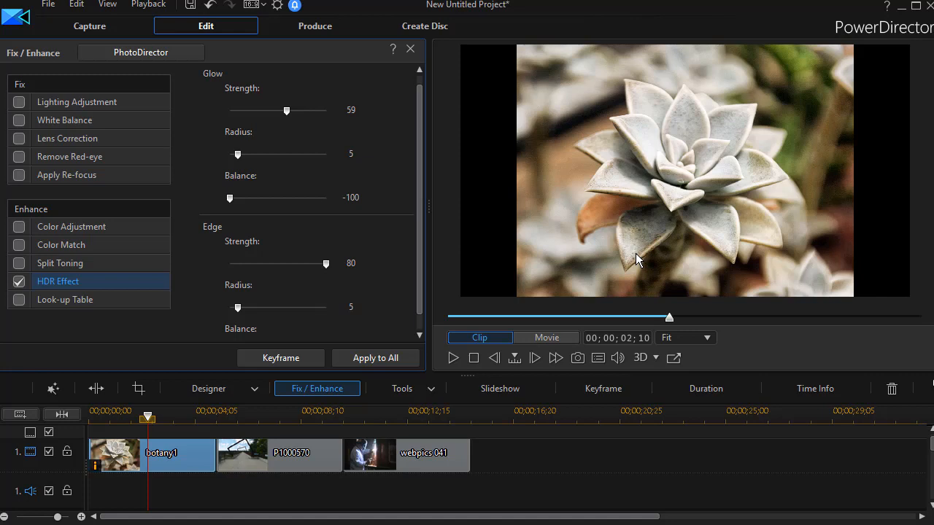
mouse_move(649, 242)
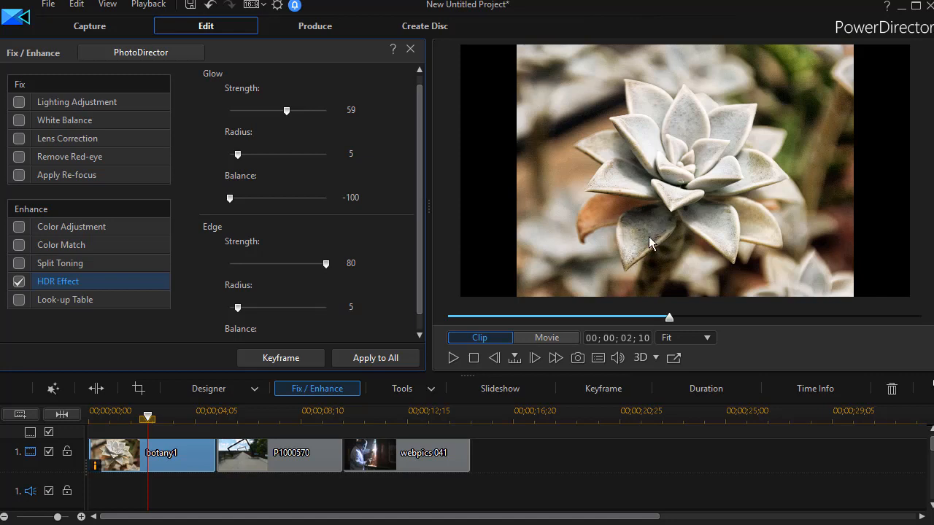
left_click_drag(327, 263, 289, 262)
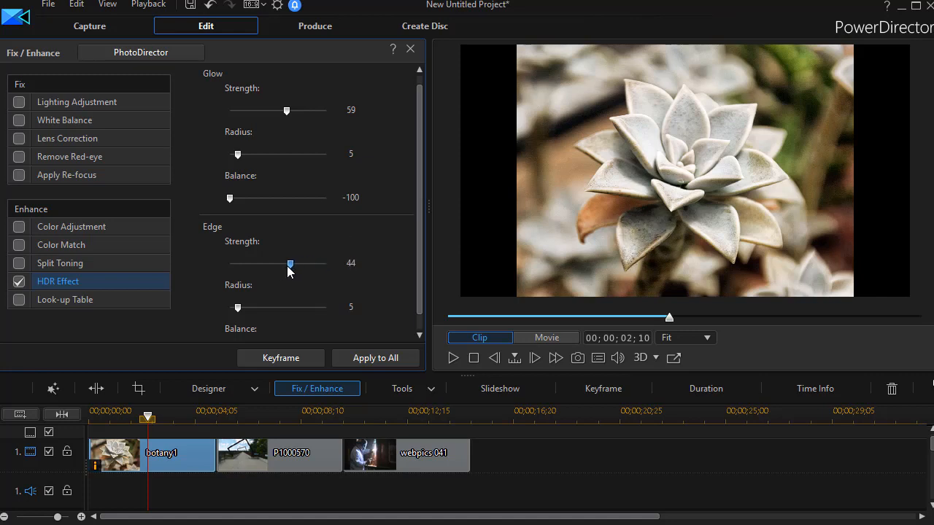
left_click_drag(289, 263, 235, 262)
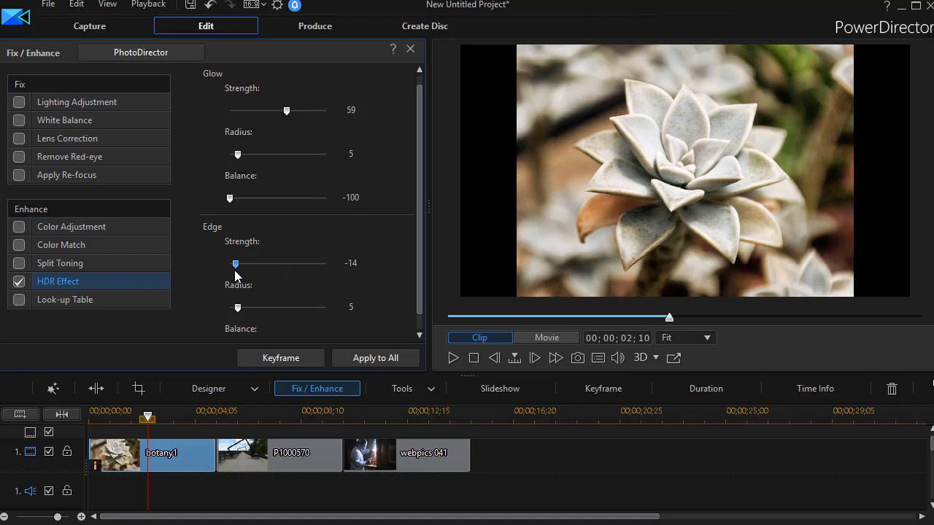
left_click_drag(235, 262, 239, 262)
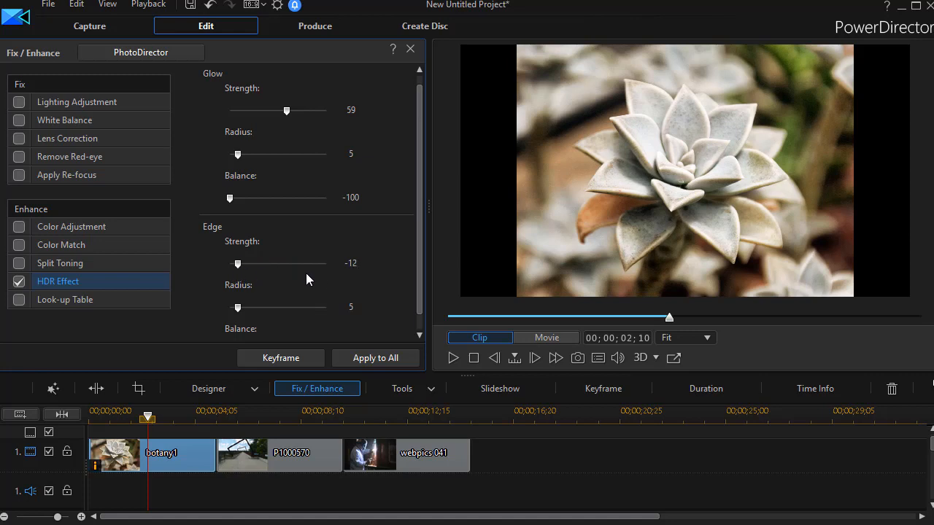
mouse_move(257, 321)
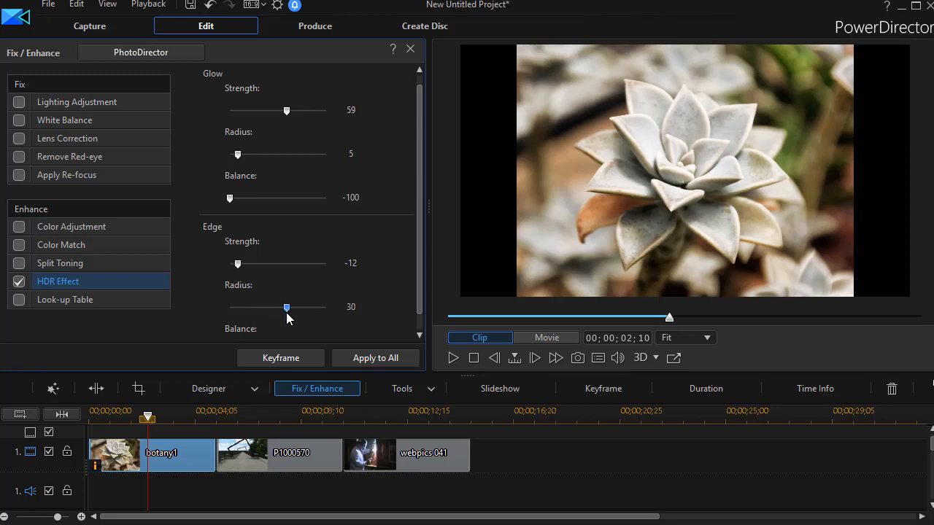
Step: Set the HDR Edge Radius to 28 after trying 30 and 50
left_click_drag(286, 306, 326, 306)
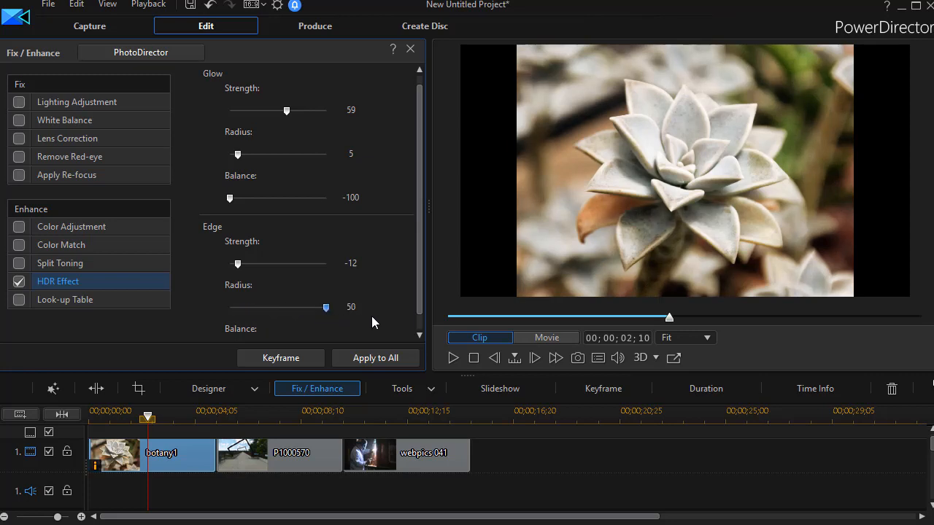
left_click_drag(327, 306, 283, 306)
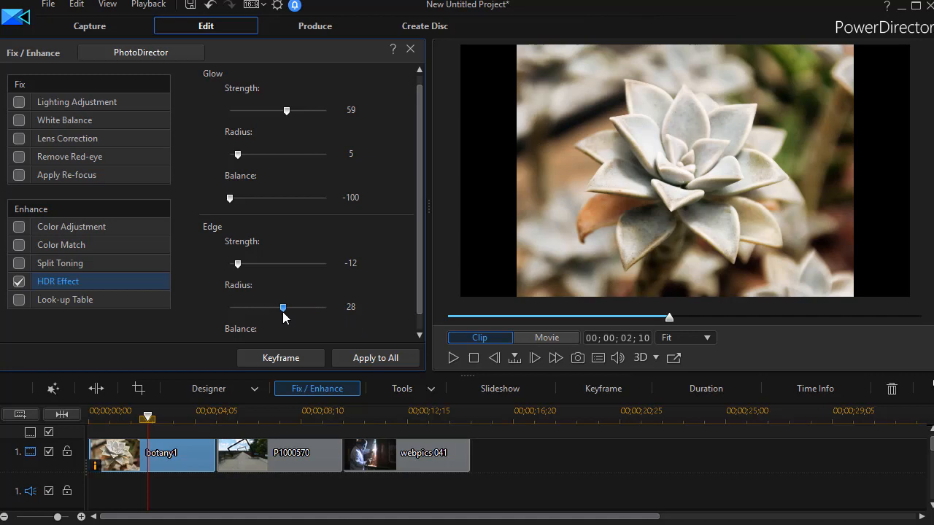
left_click_drag(283, 306, 280, 306)
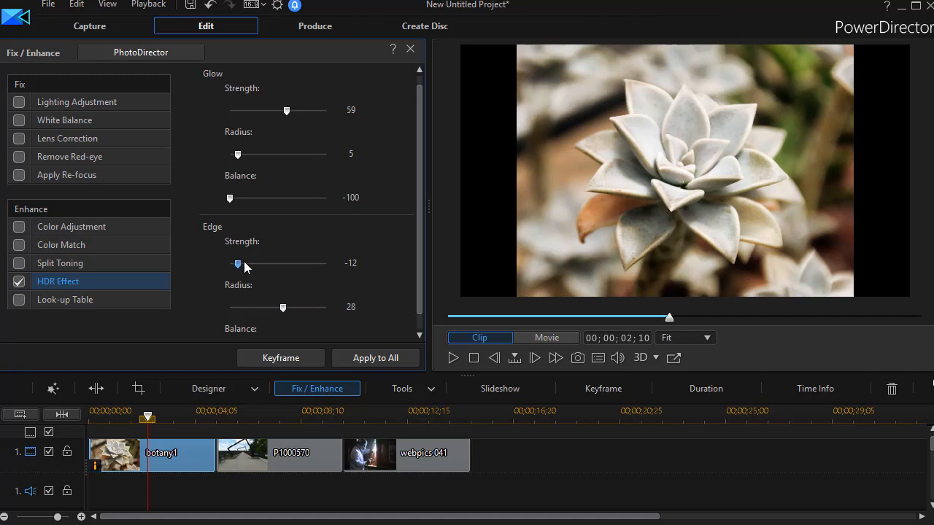
Step: Sweep the Edge Strength again between 4 and 53 and settle it at 10
left_click_drag(236, 263, 299, 263)
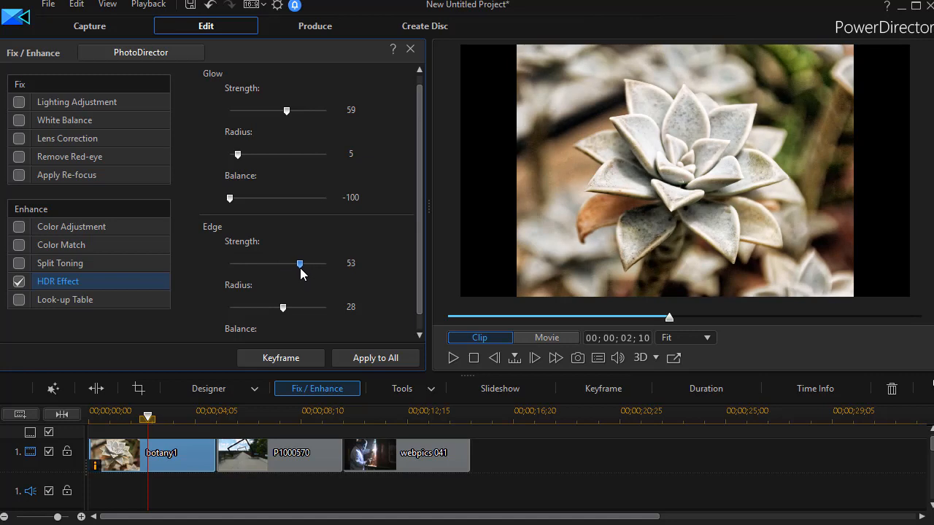
left_click_drag(299, 263, 254, 262)
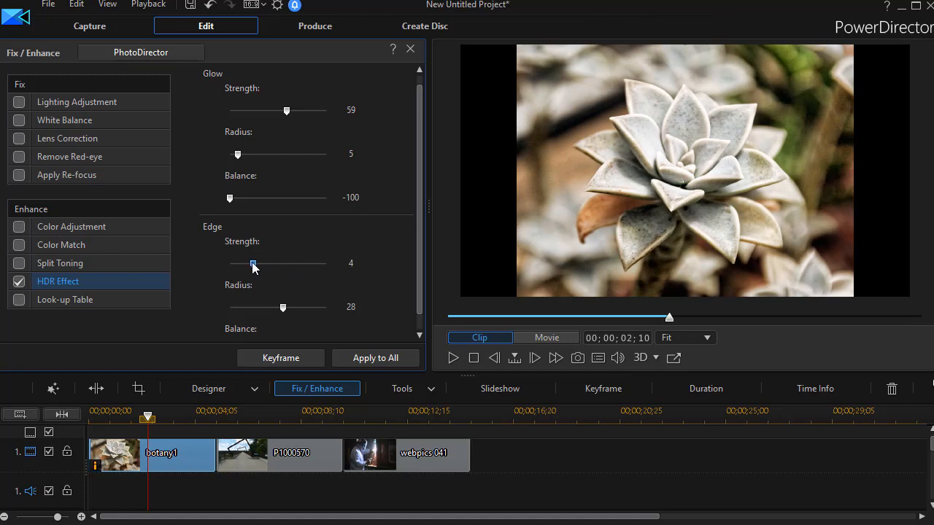
left_click_drag(254, 262, 295, 263)
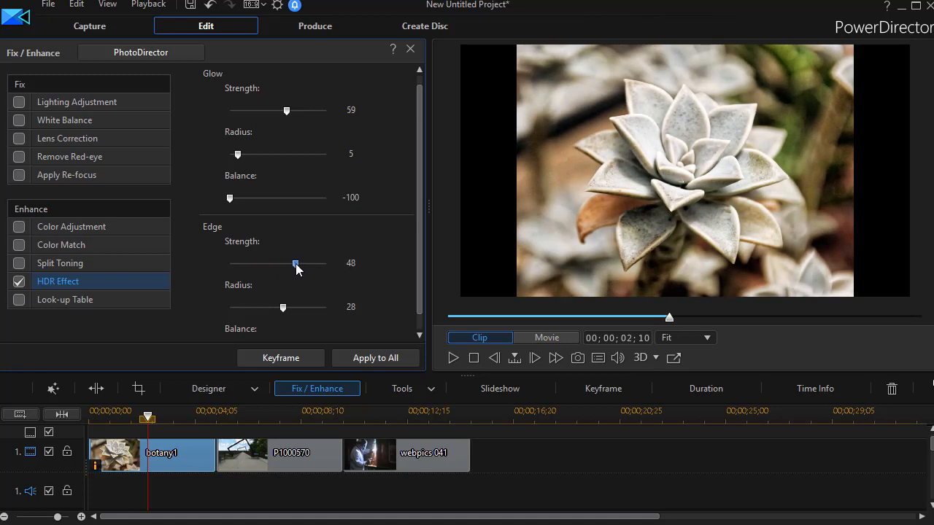
left_click_drag(294, 262, 289, 263)
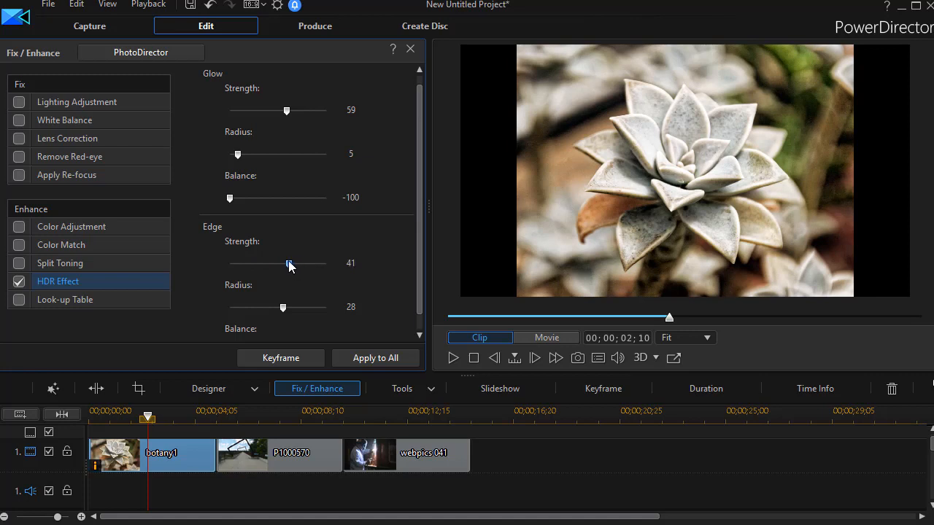
left_click_drag(289, 262, 256, 247)
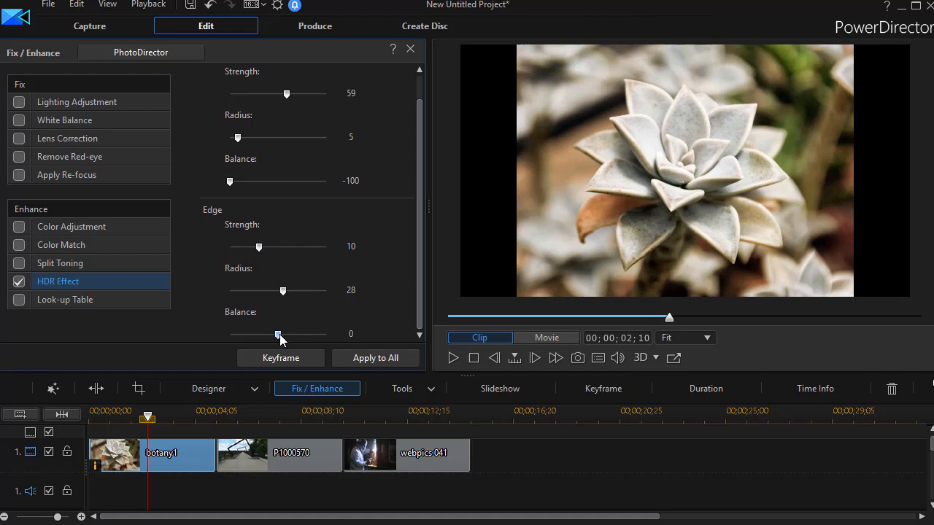
Step: Sweep the HDR Edge Balance between 100 and -100 and leave it at -21
left_click_drag(277, 334, 327, 334)
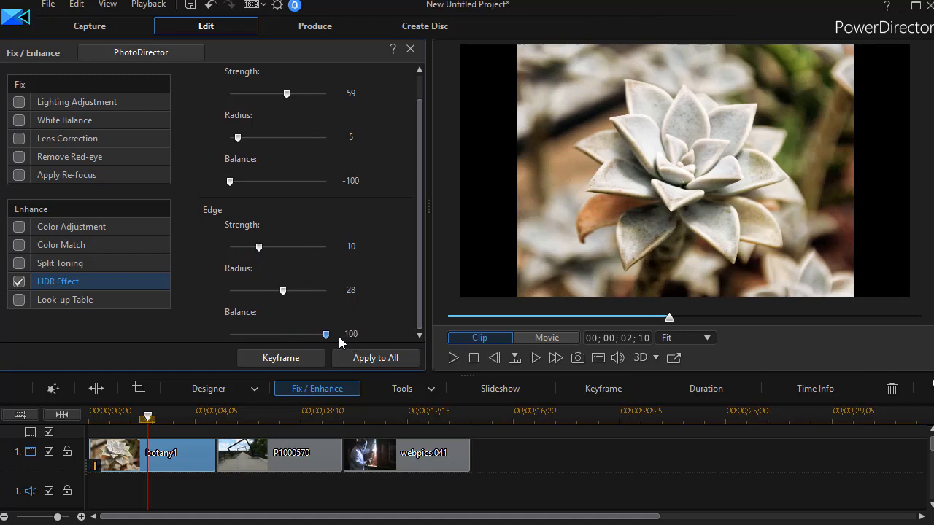
left_click_drag(327, 334, 229, 334)
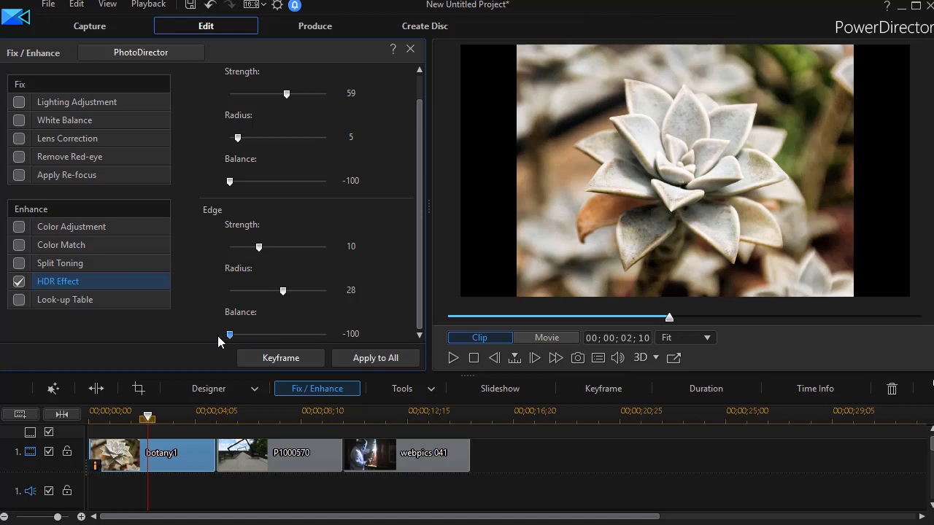
left_click_drag(229, 334, 254, 334)
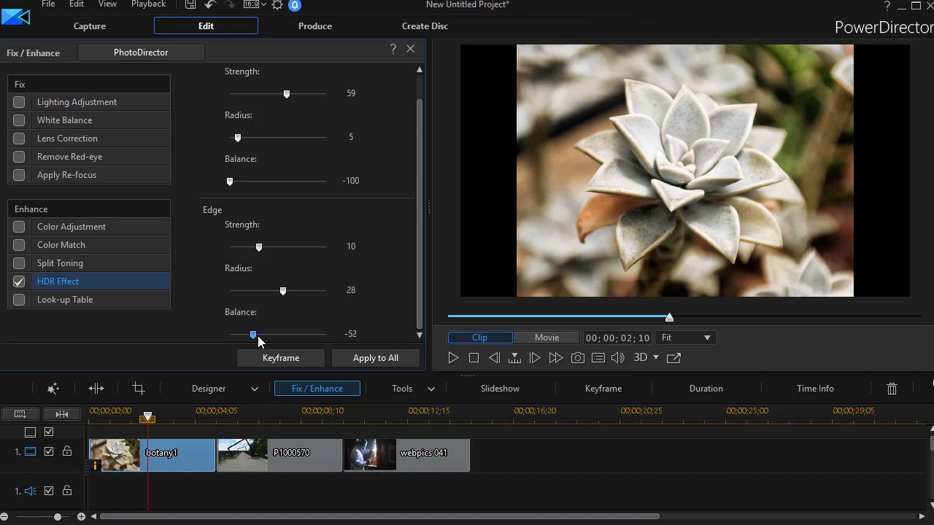
left_click_drag(254, 334, 268, 334)
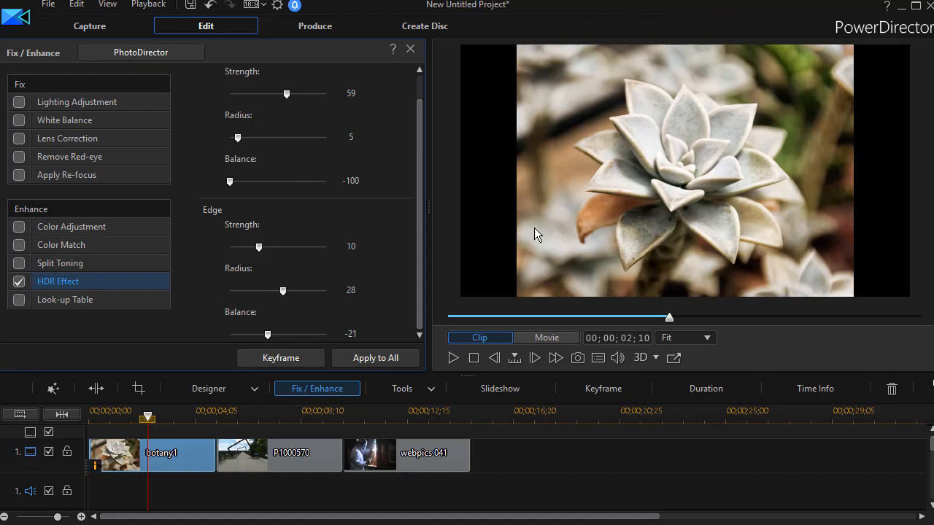
mouse_move(466, 241)
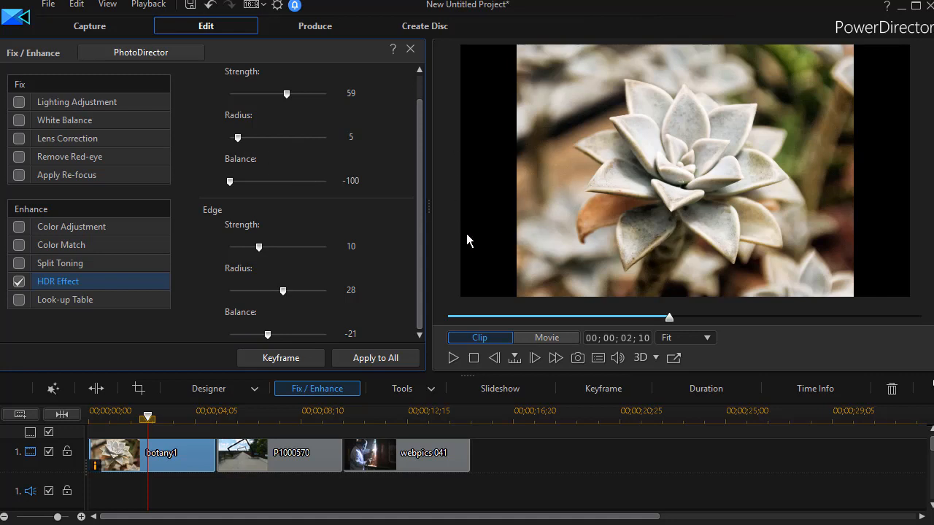
mouse_move(324, 455)
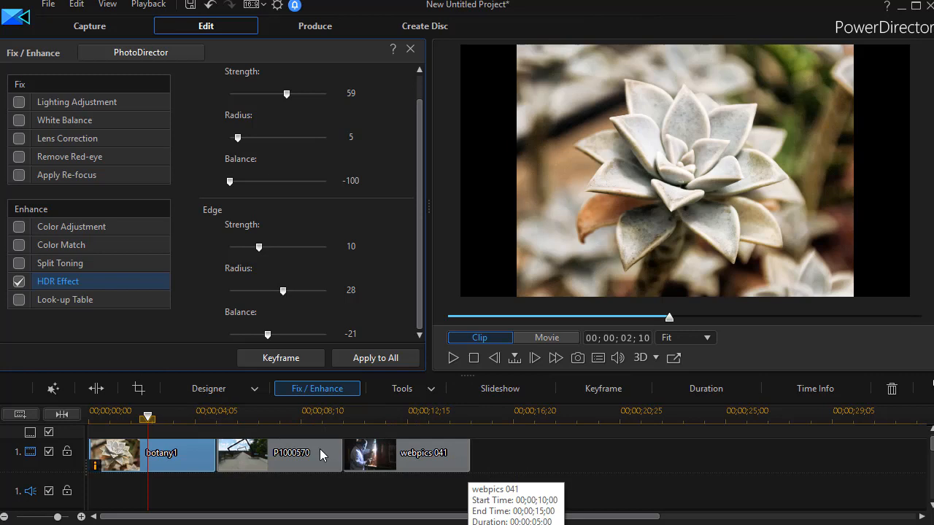
Step: Select the bridge photo on the timeline and switch on its HDR Effect
left_click_drag(148, 417, 277, 417)
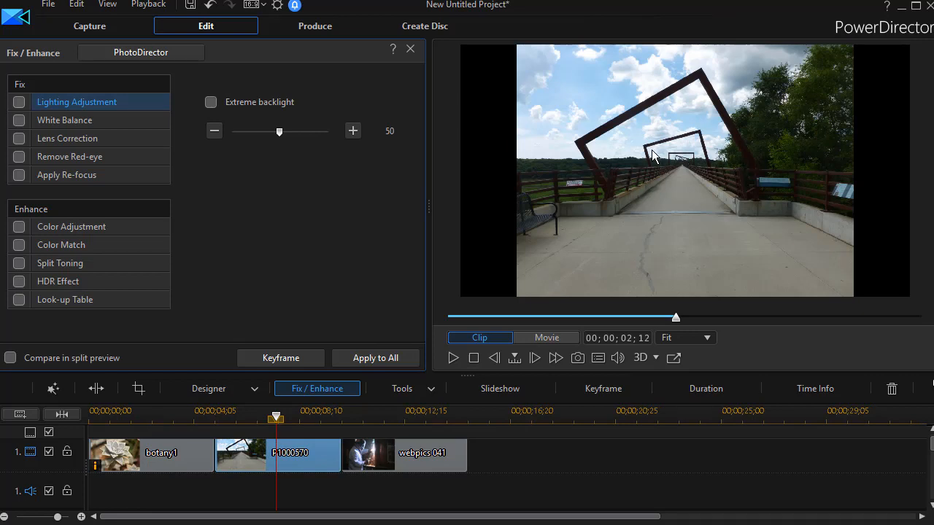
left_click(17, 281)
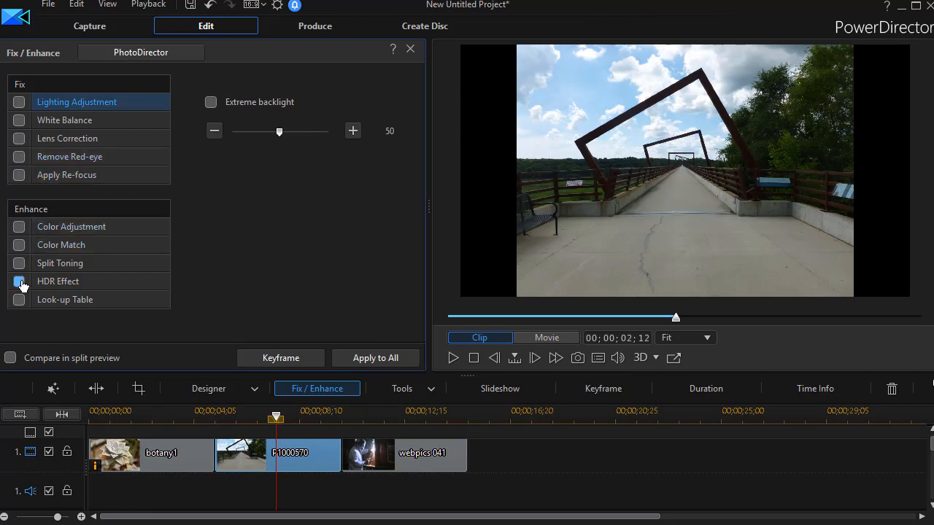
left_click(17, 280)
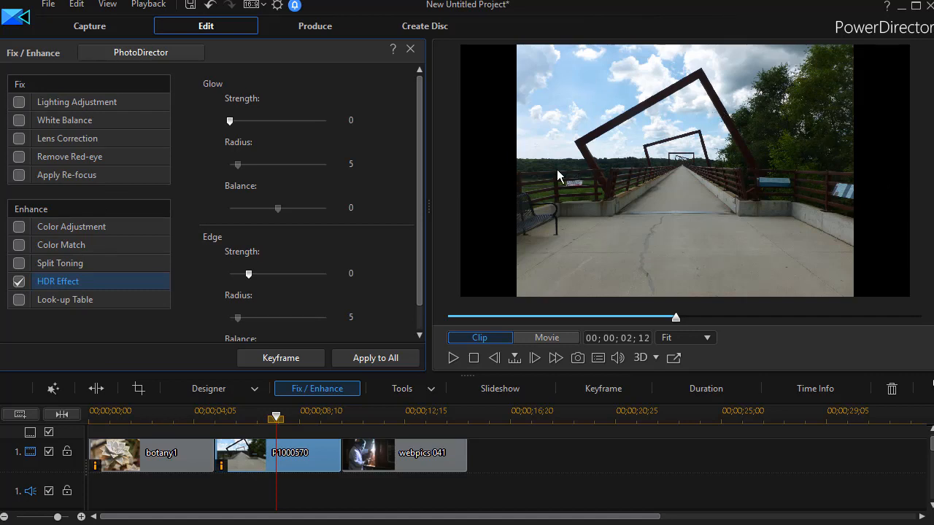
mouse_move(592, 108)
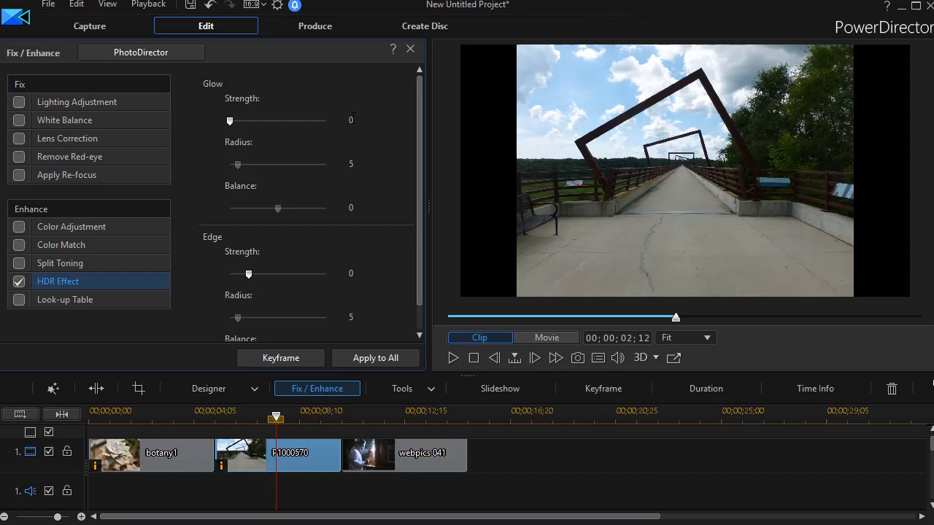
Step: Raise the bridge photo's HDR Glow Strength to 85
left_click_drag(229, 120, 254, 119)
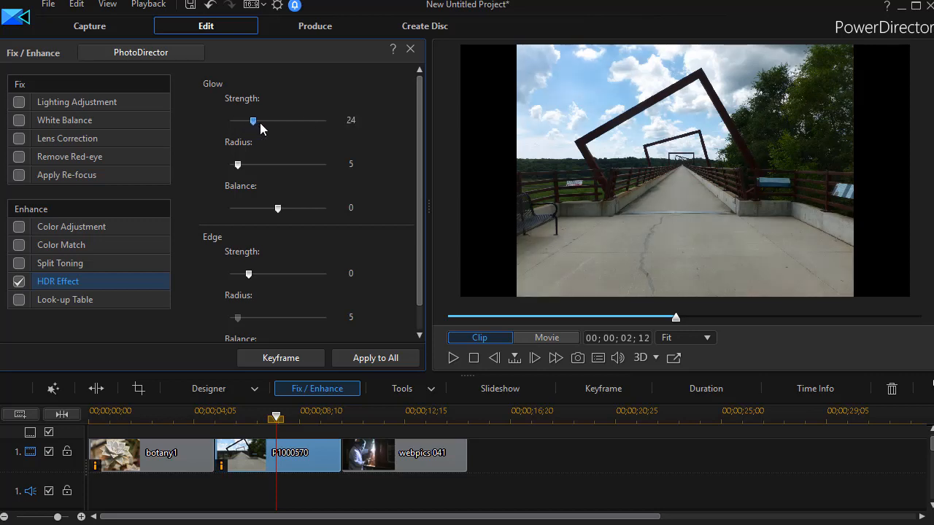
left_click_drag(254, 120, 286, 120)
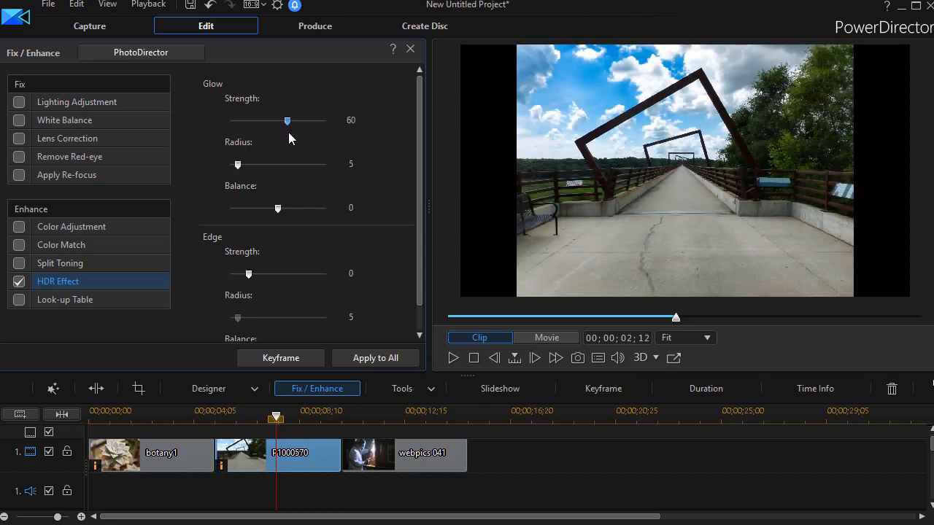
left_click_drag(286, 120, 294, 120)
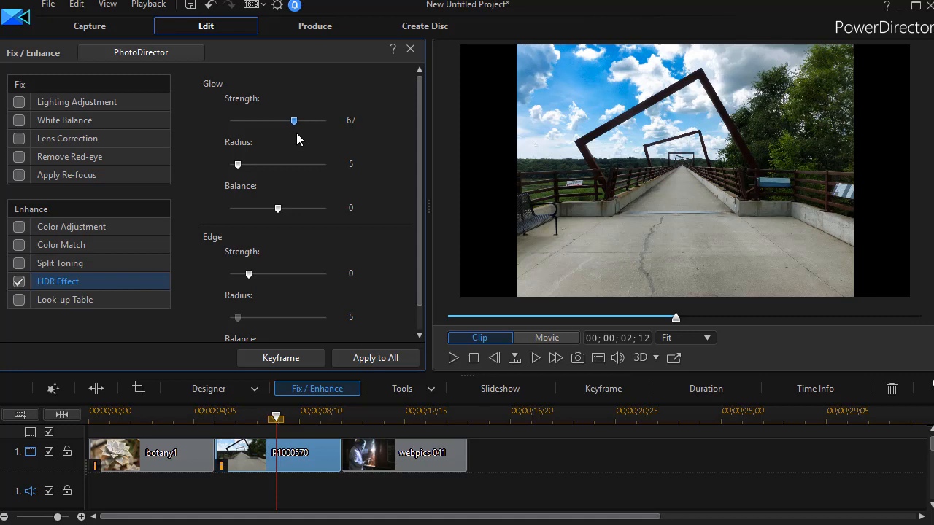
left_click_drag(293, 119, 312, 119)
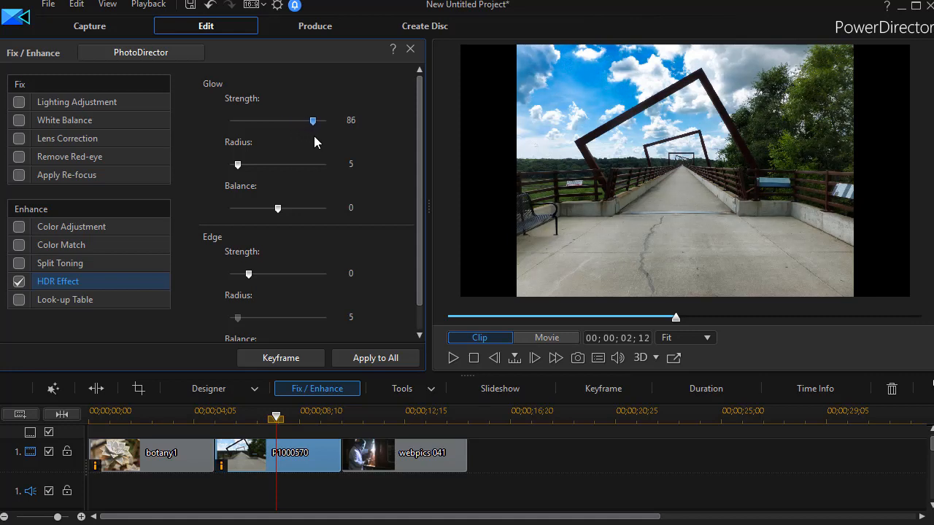
Step: Widen the HDR Glow Radius to 28 and settle it at 23
left_click_drag(236, 164, 260, 163)
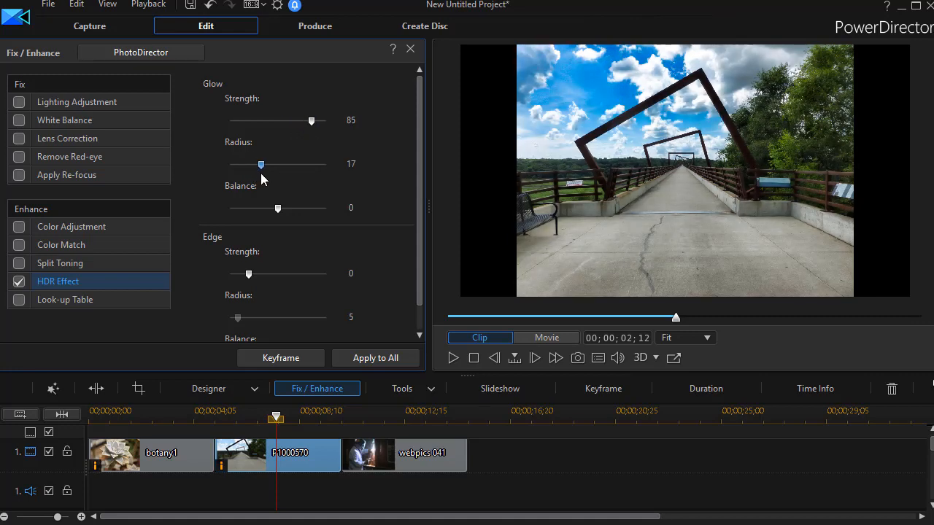
left_click_drag(261, 163, 283, 163)
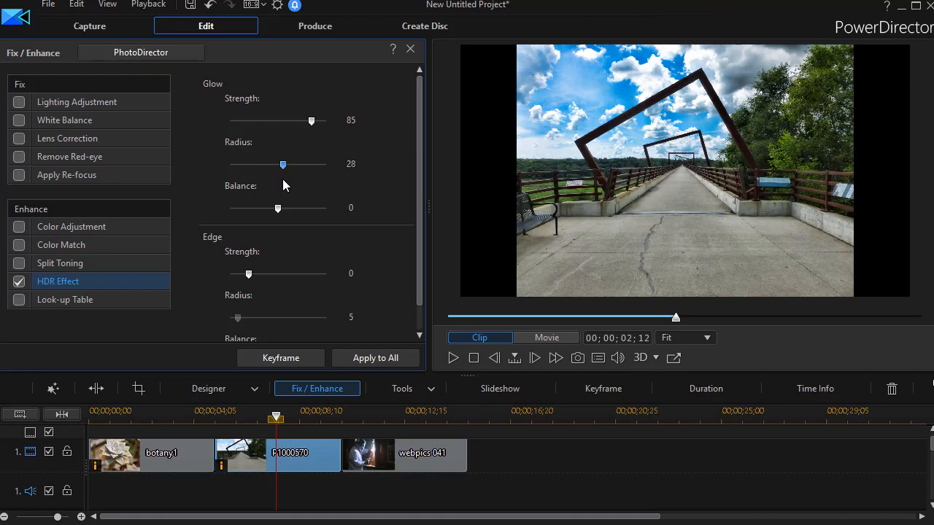
left_click_drag(283, 163, 280, 163)
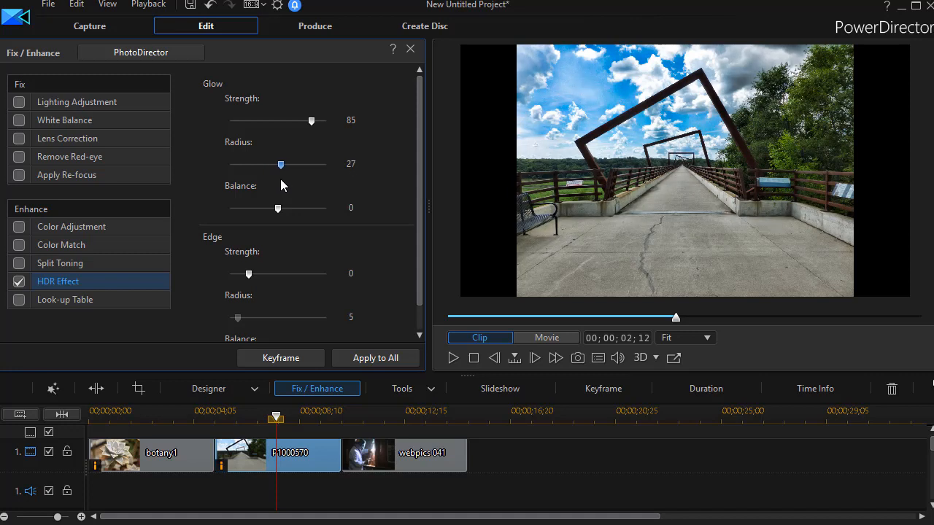
left_click_drag(280, 163, 273, 163)
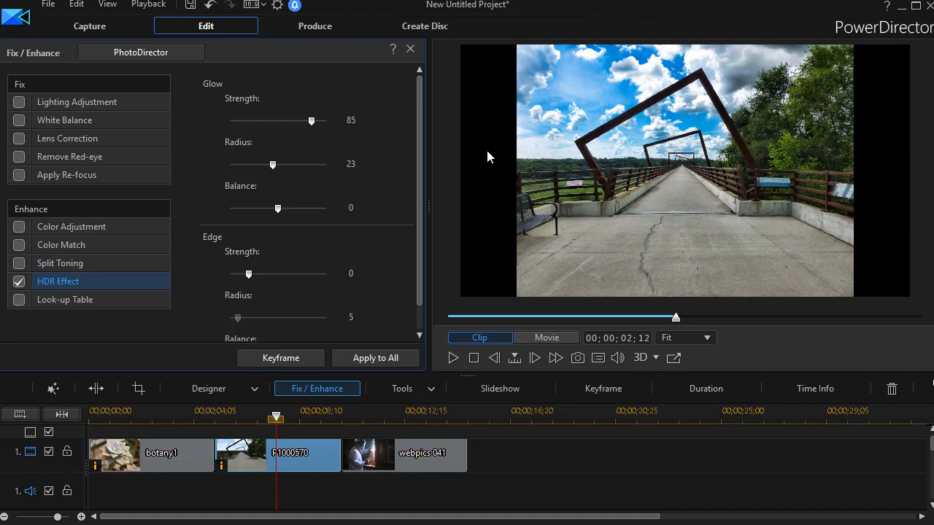
mouse_move(678, 134)
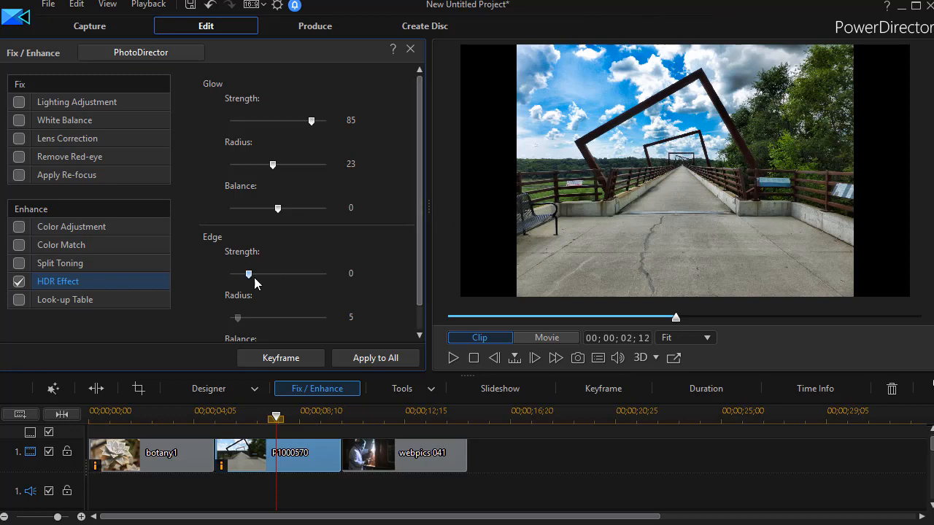
Step: Raise the bridge photo's HDR Edge Strength to 59, then ease it to about 35
scroll("down", 3)
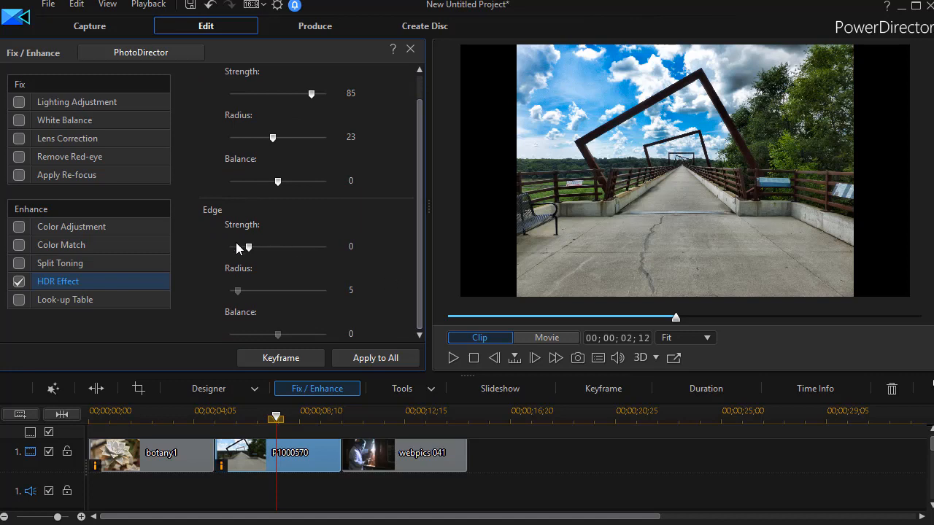
left_click_drag(236, 247, 250, 246)
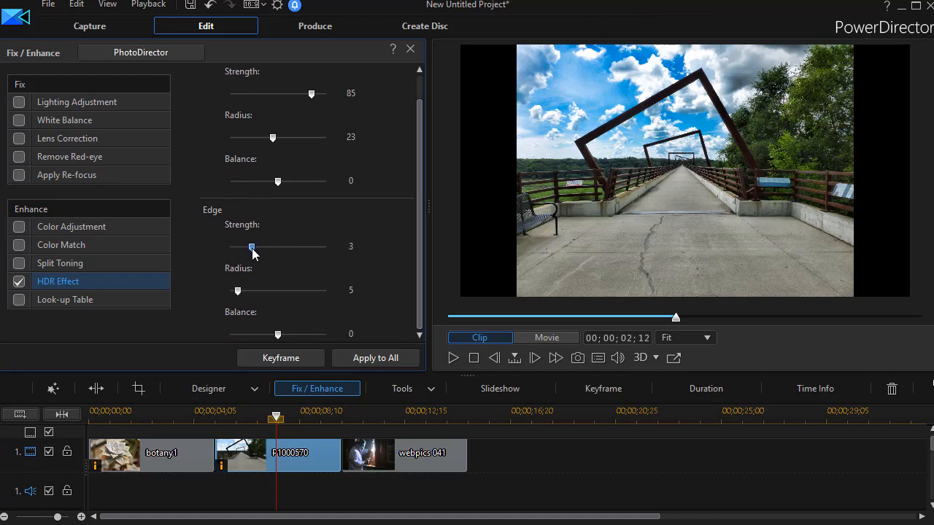
left_click_drag(250, 247, 305, 246)
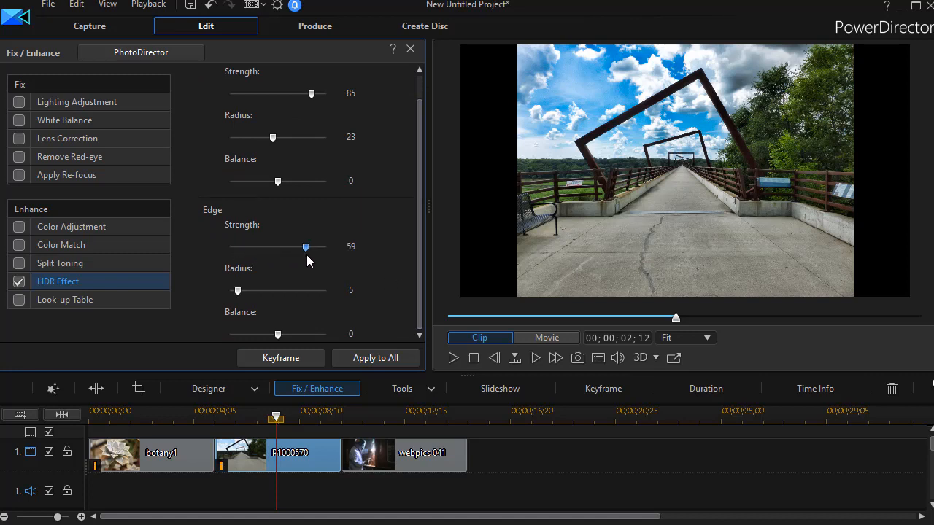
left_click_drag(305, 247, 281, 247)
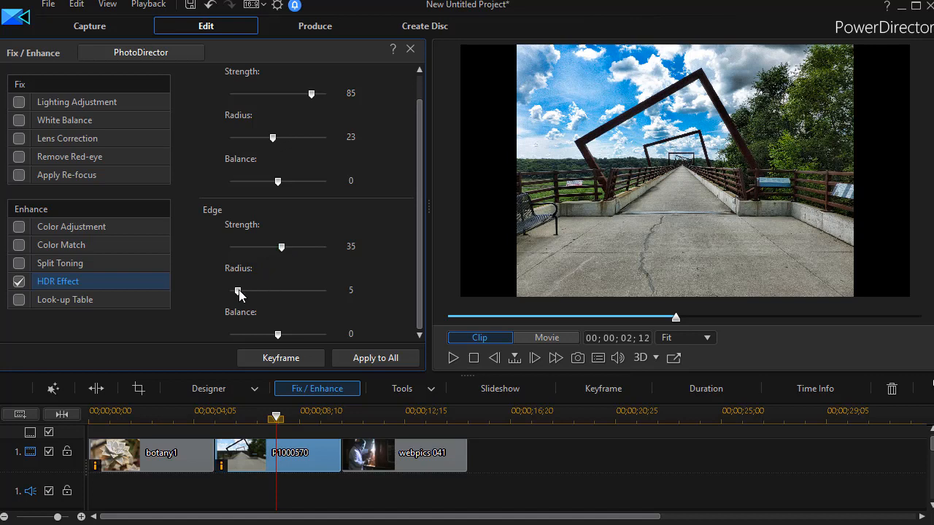
Step: Sweep the Edge Radius to 50 and back to 19, then drop Edge Strength to 9
left_click_drag(236, 289, 326, 289)
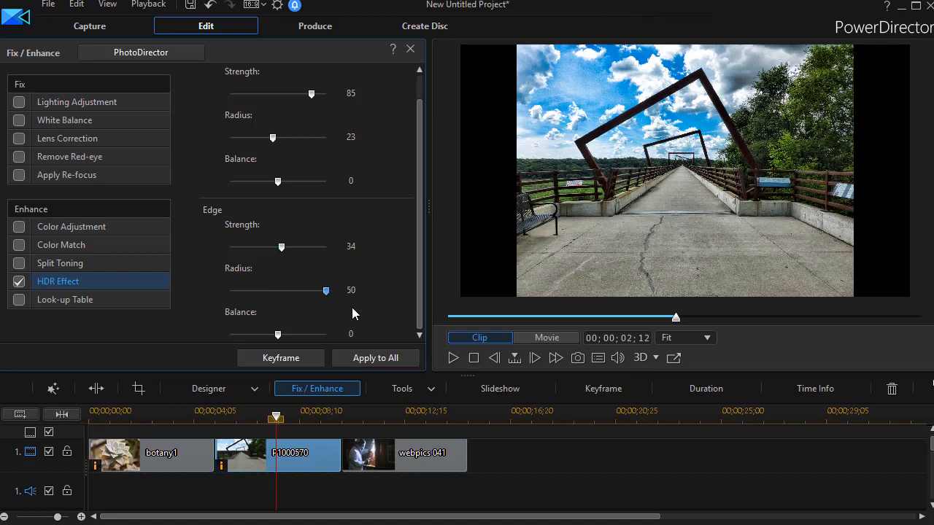
left_click_drag(327, 291, 277, 290)
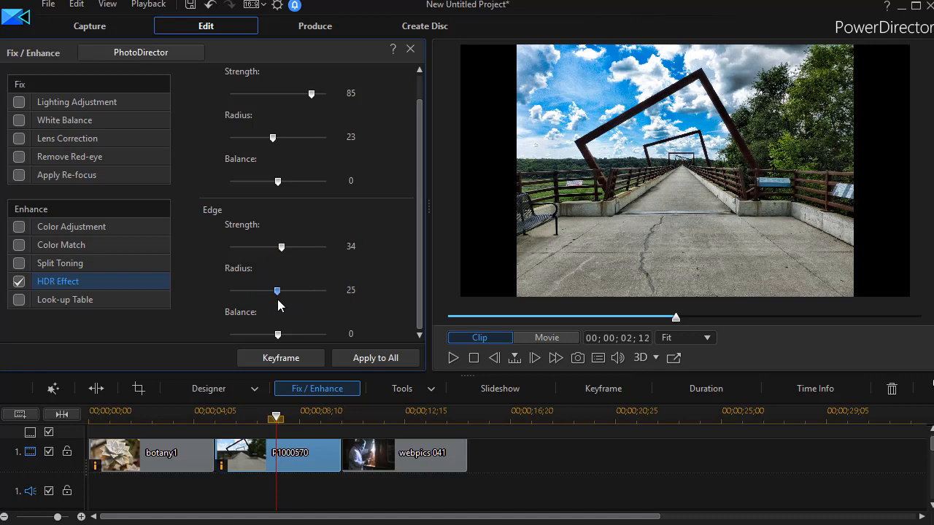
left_click_drag(277, 290, 271, 291)
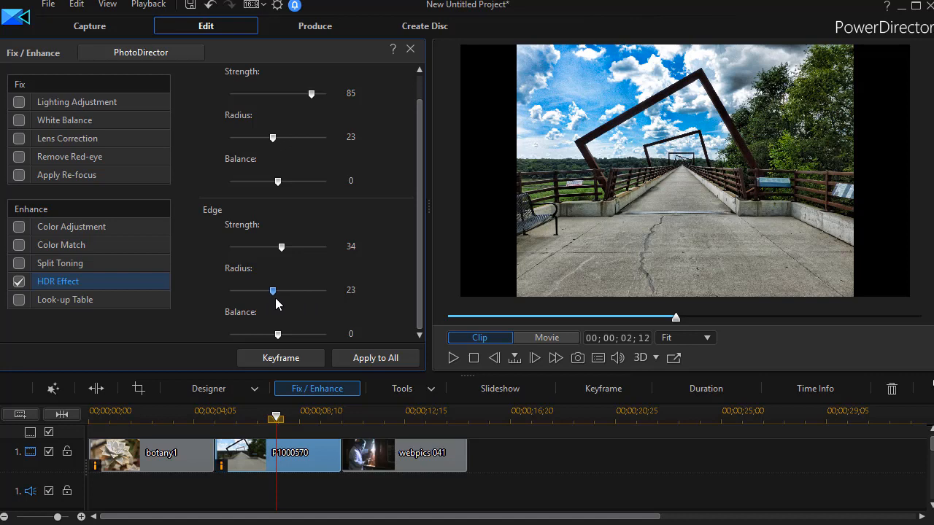
left_click_drag(272, 290, 325, 290)
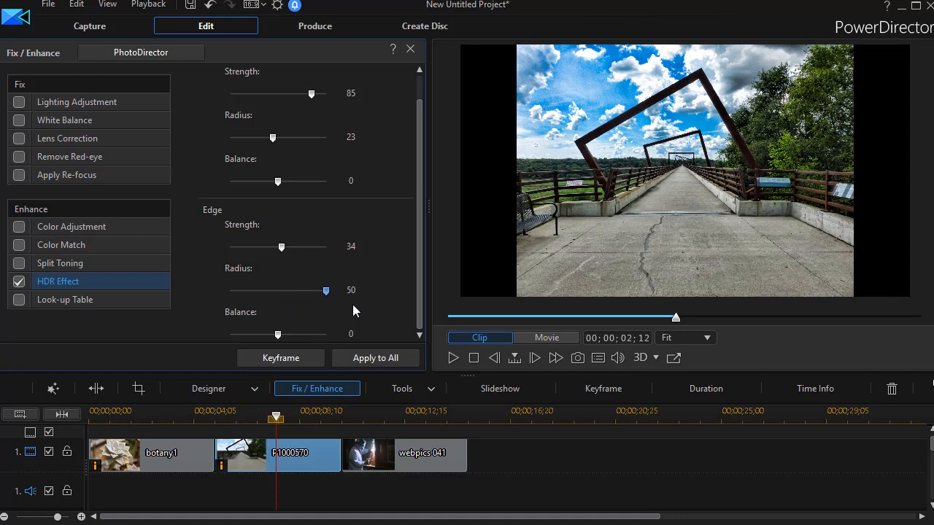
left_click_drag(327, 290, 266, 291)
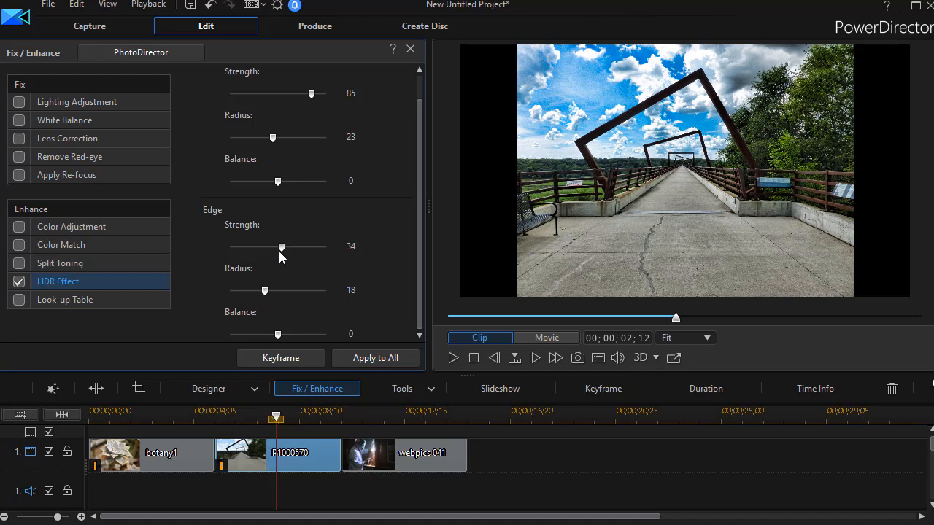
left_click_drag(281, 247, 257, 247)
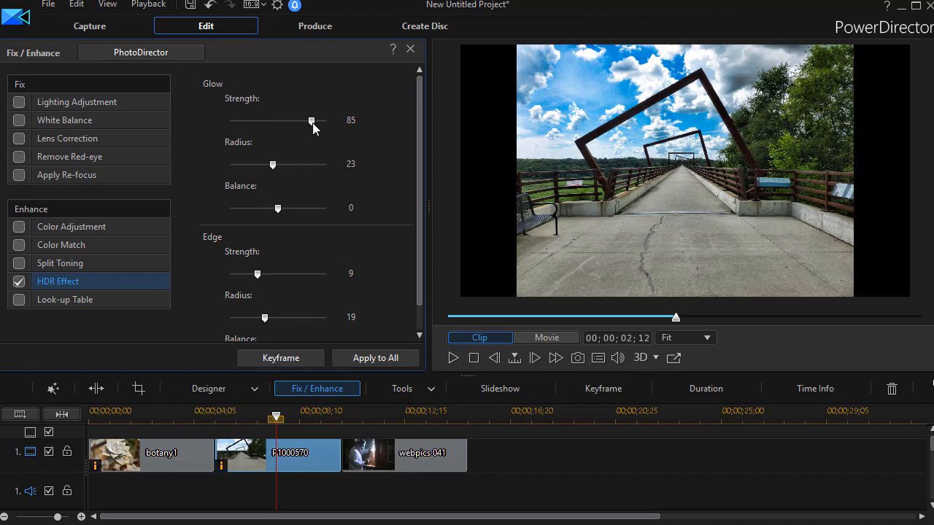
mouse_move(630, 138)
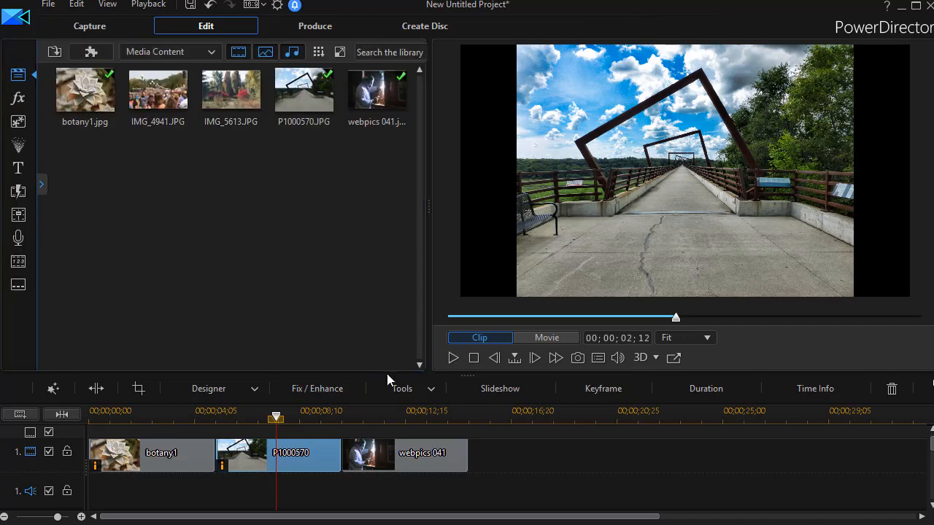
Step: Select the welder photo (webpics 041), bring up Fix / Enhance and switch on HDR Effect
left_click_drag(276, 417, 416, 417)
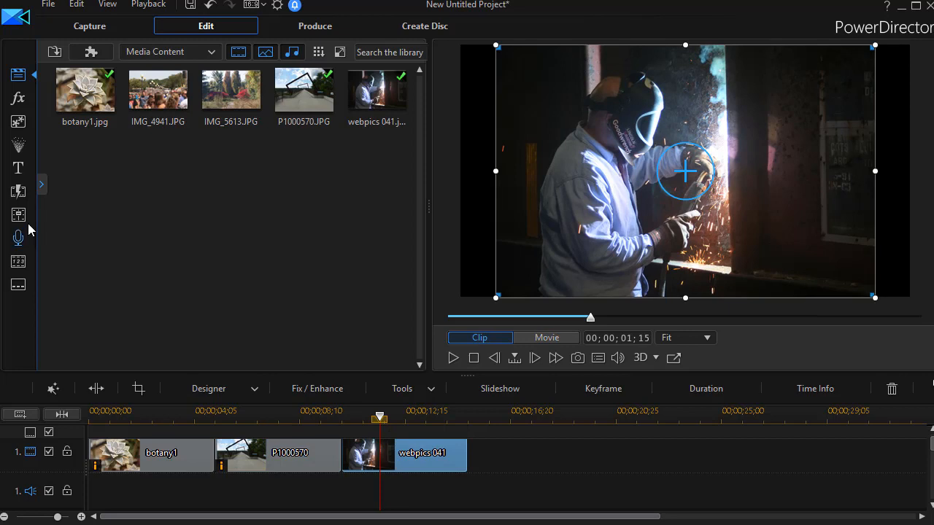
left_click(316, 388)
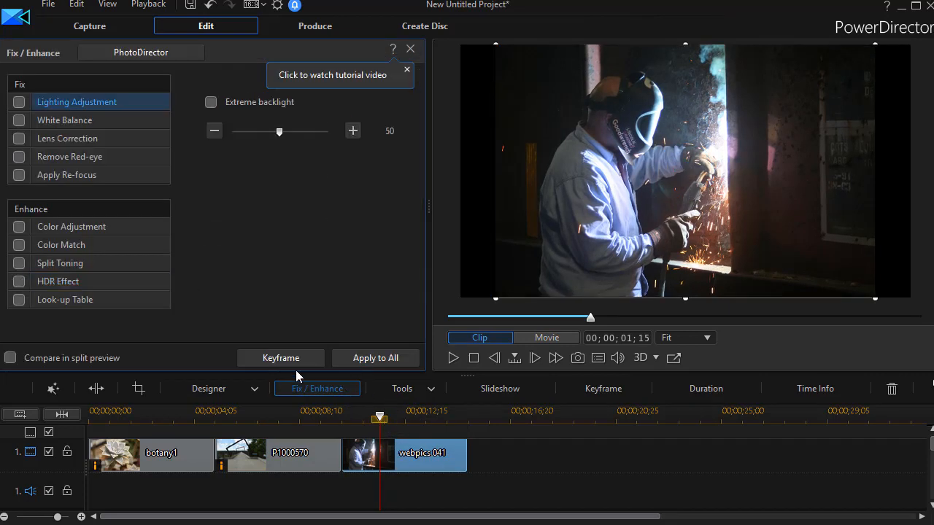
left_click(17, 280)
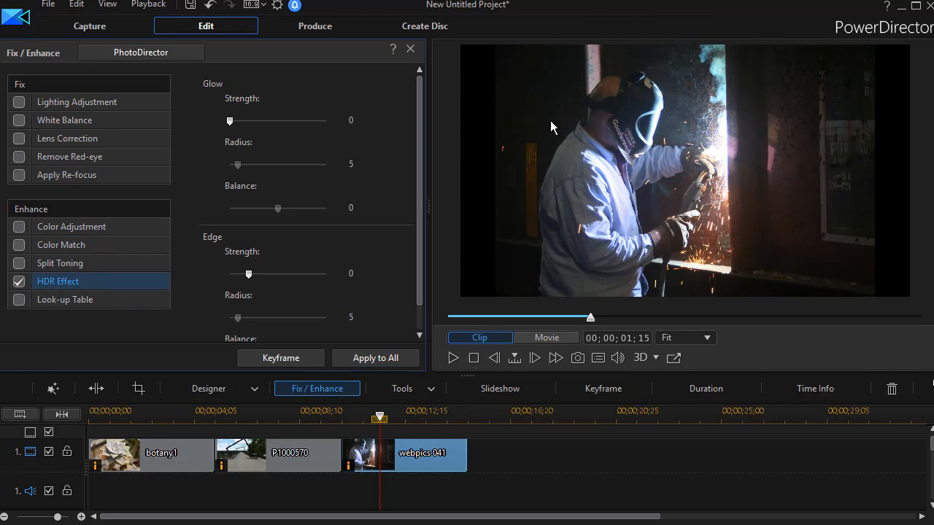
mouse_move(210, 110)
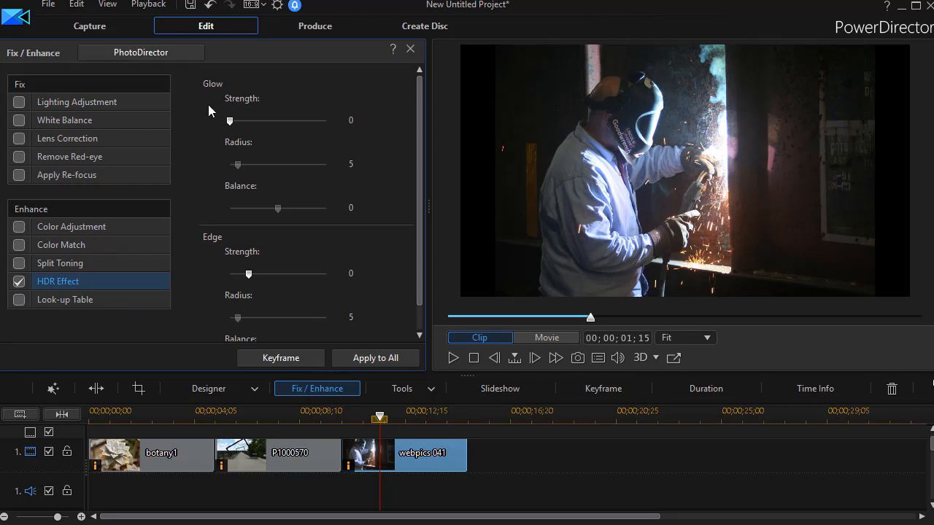
mouse_move(459, 134)
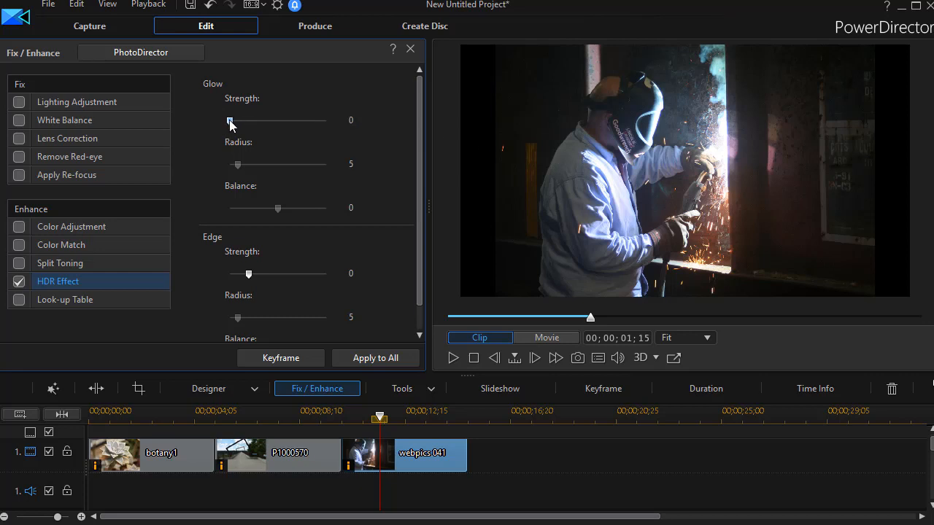
Step: Sweep the HDR Glow Strength up near maximum and settle it at 70
left_click_drag(231, 120, 237, 119)
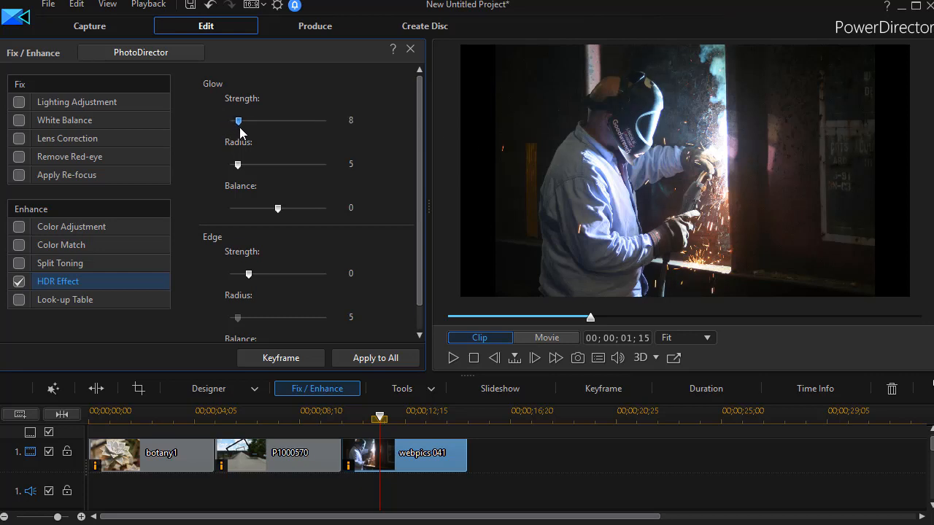
left_click_drag(238, 119, 280, 119)
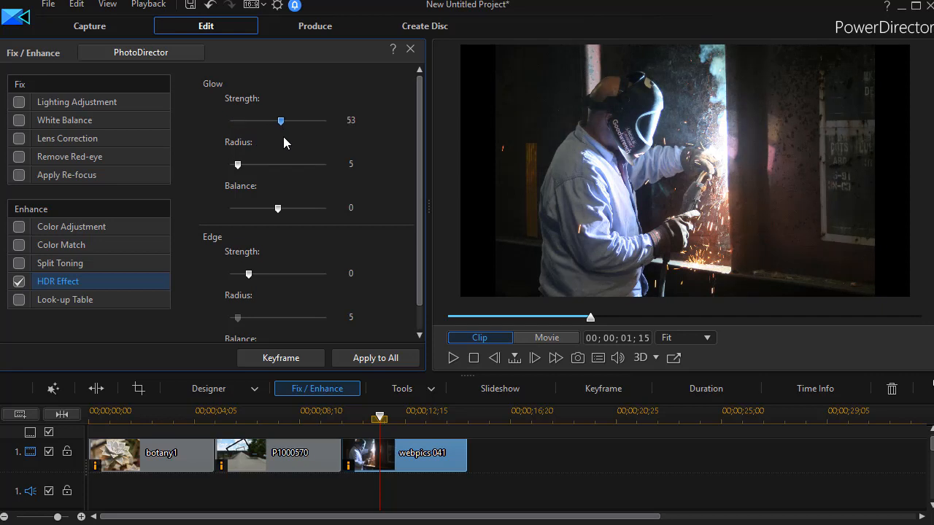
left_click_drag(280, 119, 324, 119)
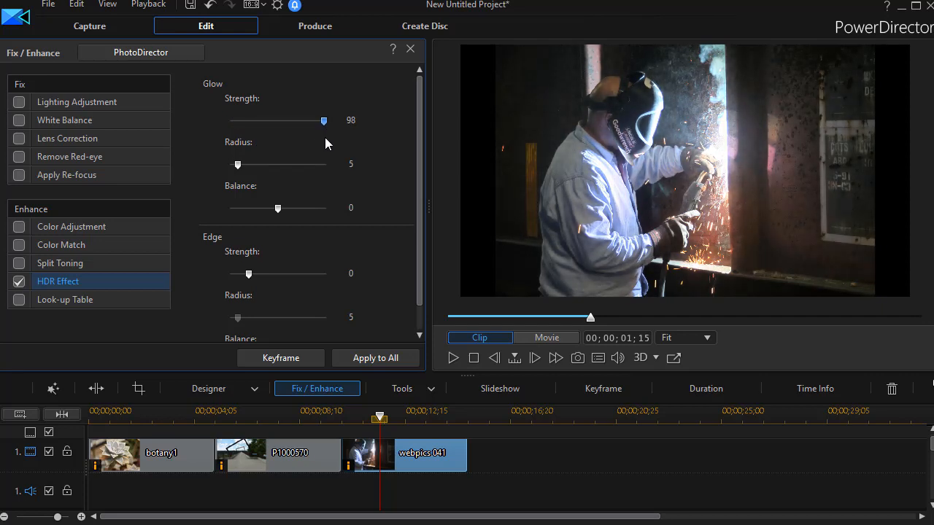
left_click_drag(324, 120, 305, 120)
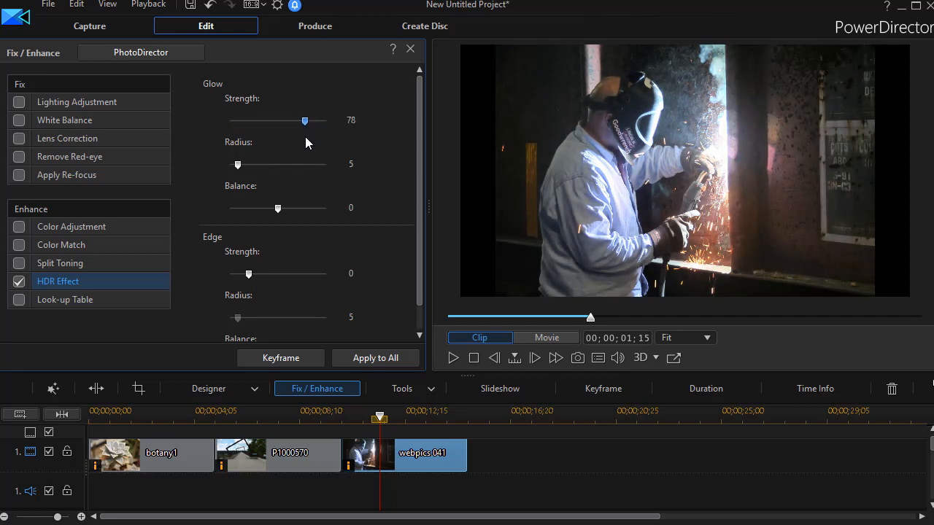
left_click_drag(305, 119, 297, 120)
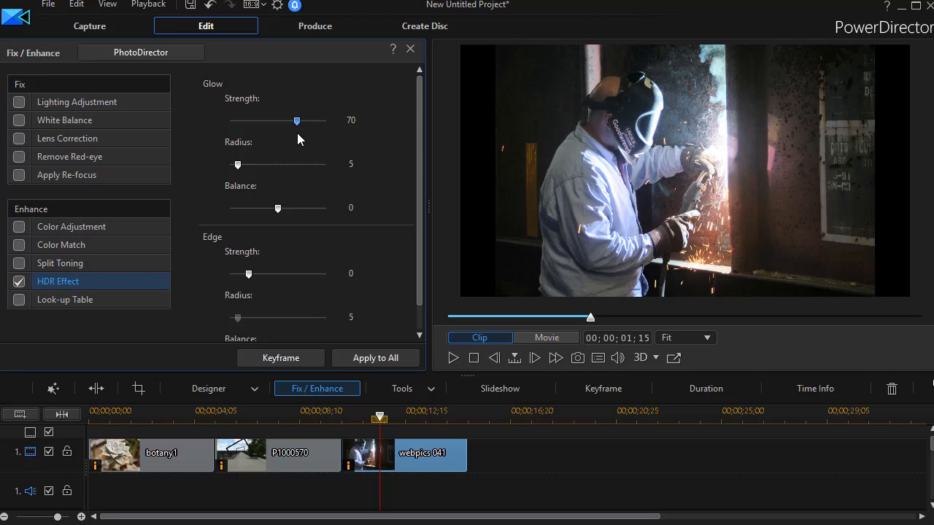
mouse_move(238, 165)
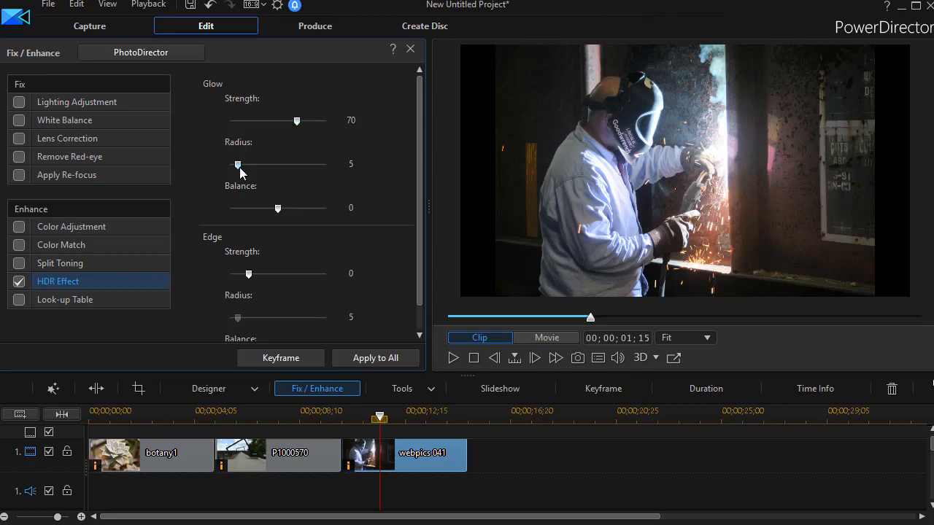
Step: Sweep the HDR Glow Radius between 8 and 40 and settle it at 18
left_click_drag(236, 163, 265, 163)
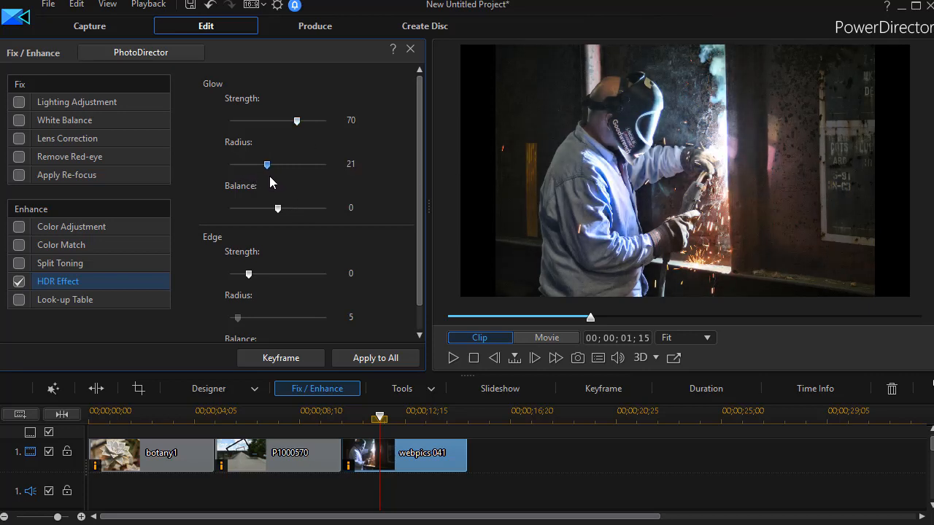
left_click_drag(266, 163, 242, 163)
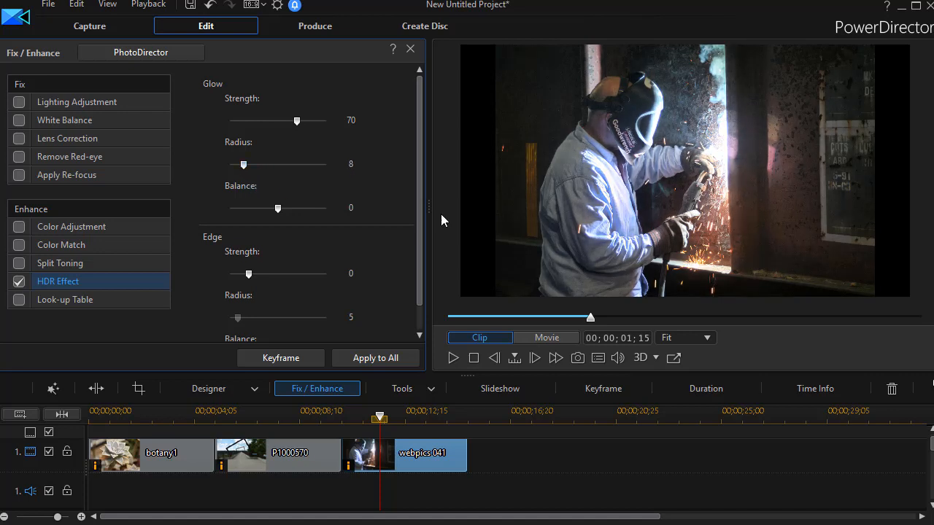
mouse_move(604, 228)
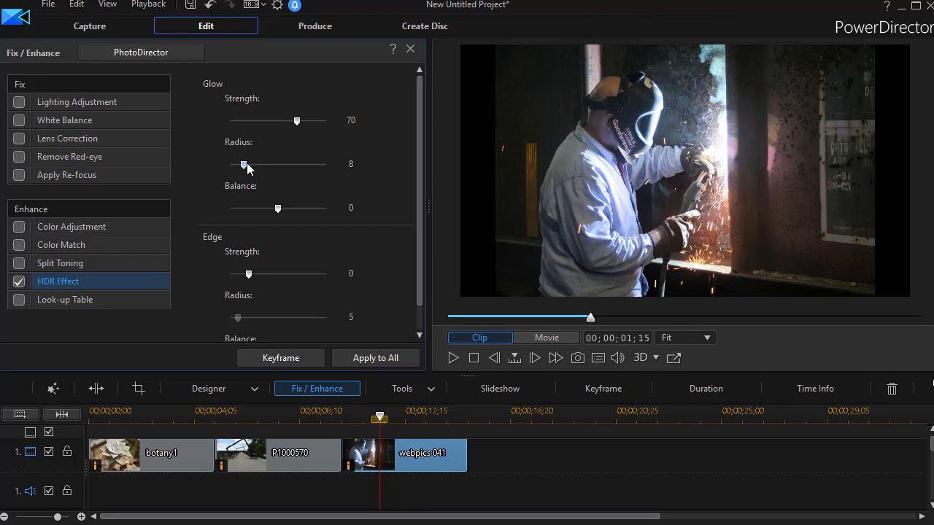
left_click_drag(245, 163, 267, 163)
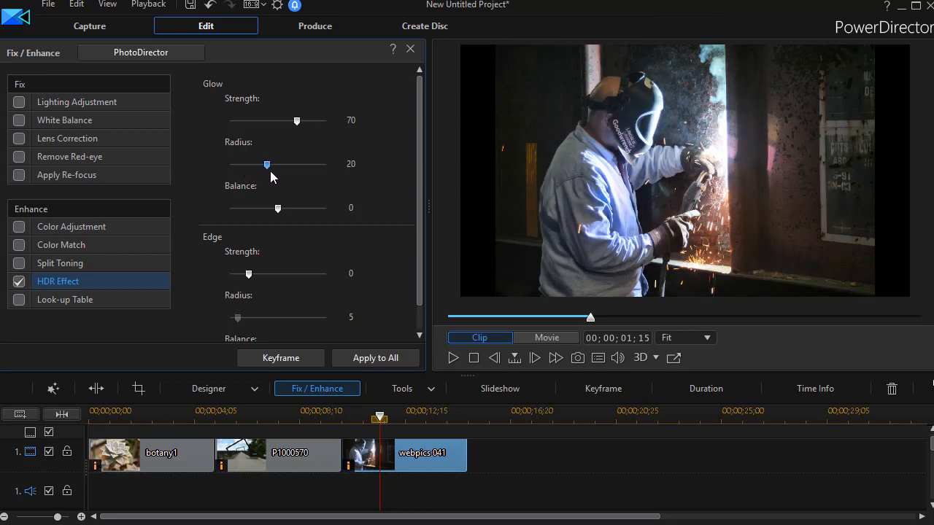
left_click_drag(265, 164, 306, 163)
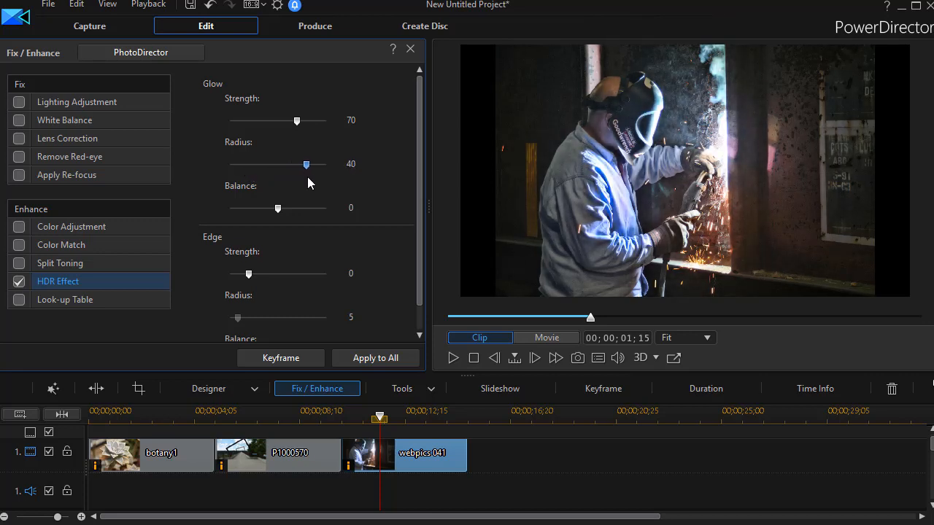
left_click_drag(307, 164, 302, 163)
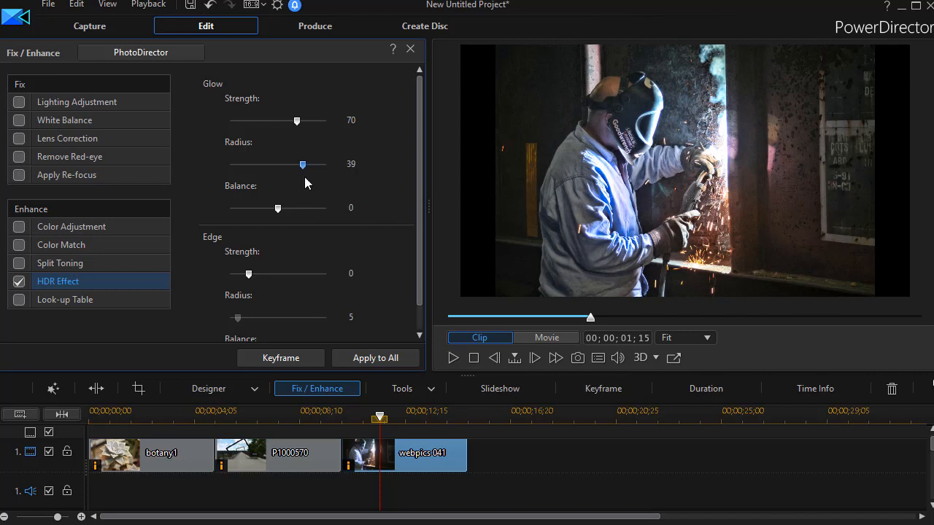
left_click_drag(302, 164, 251, 164)
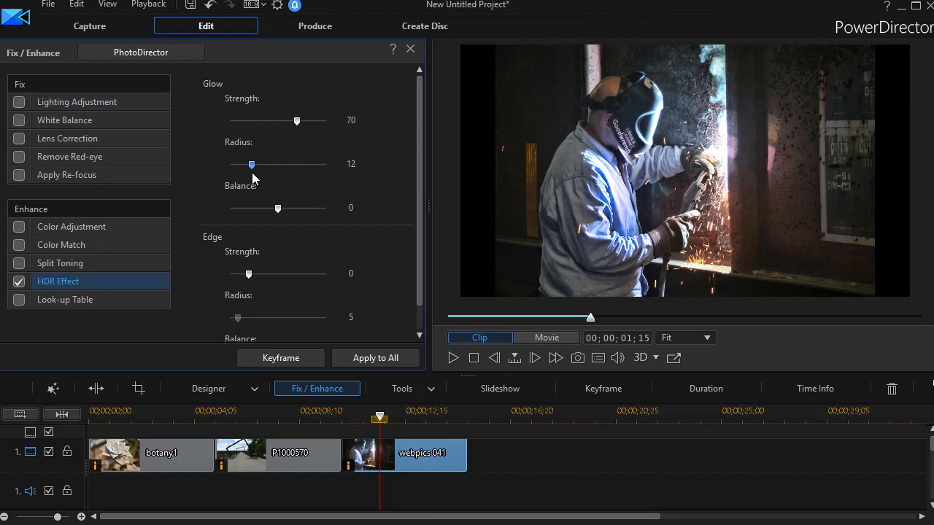
left_click_drag(251, 164, 263, 163)
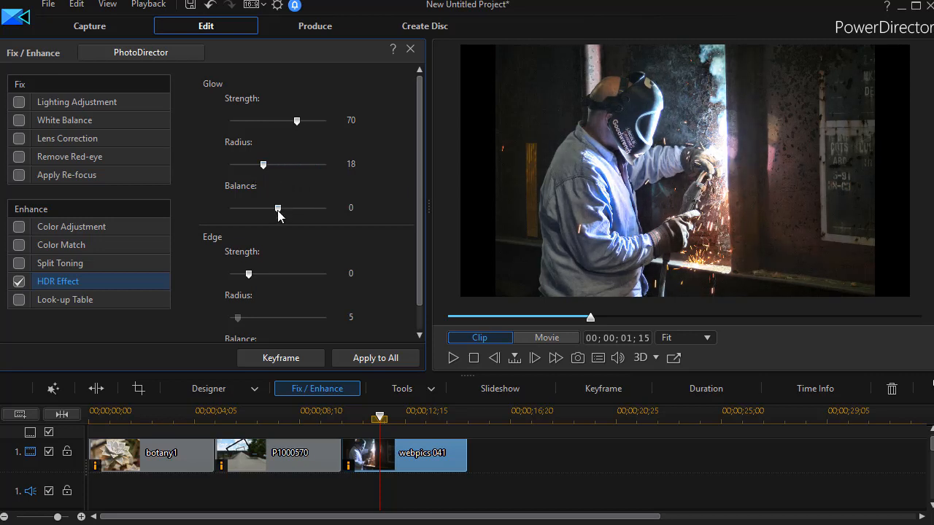
Step: Sweep the Glow Balance from 100 to -100 and settle it at -88
left_click_drag(277, 207, 280, 207)
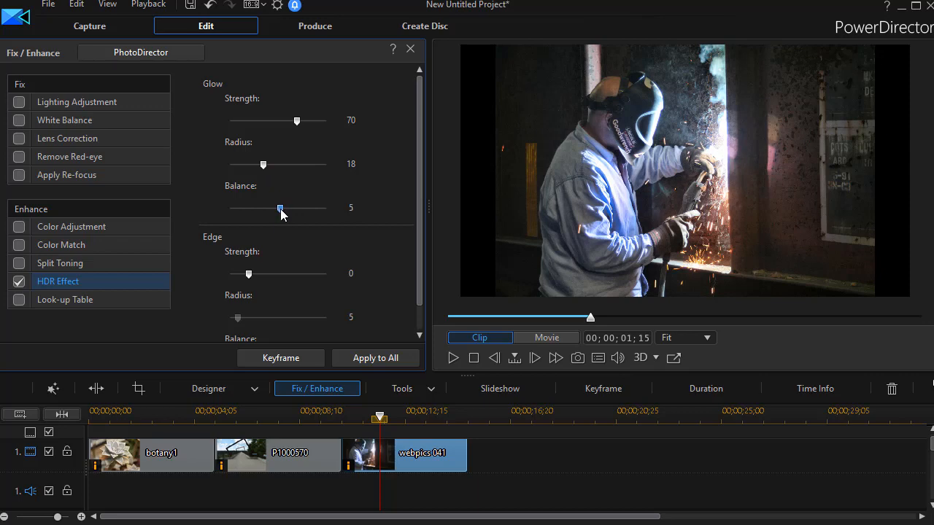
left_click_drag(280, 207, 327, 207)
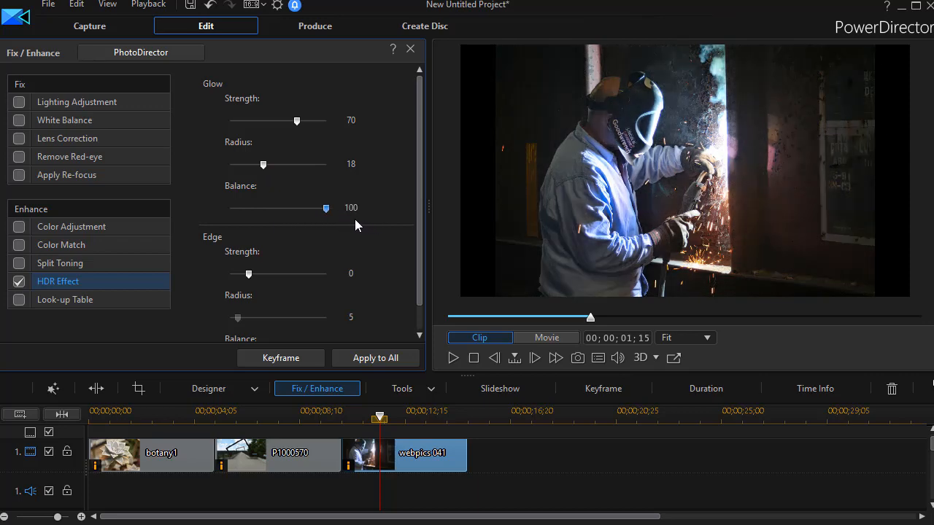
left_click_drag(327, 207, 229, 208)
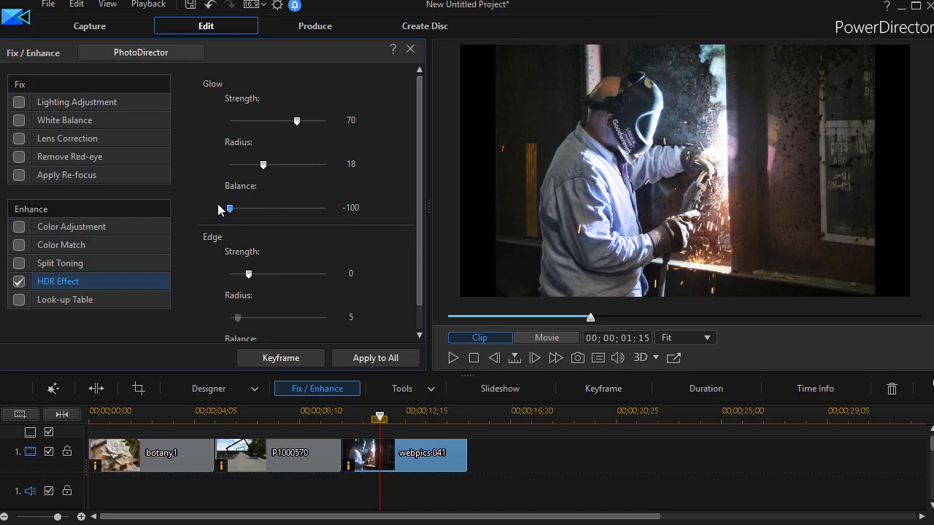
left_click_drag(227, 209, 232, 209)
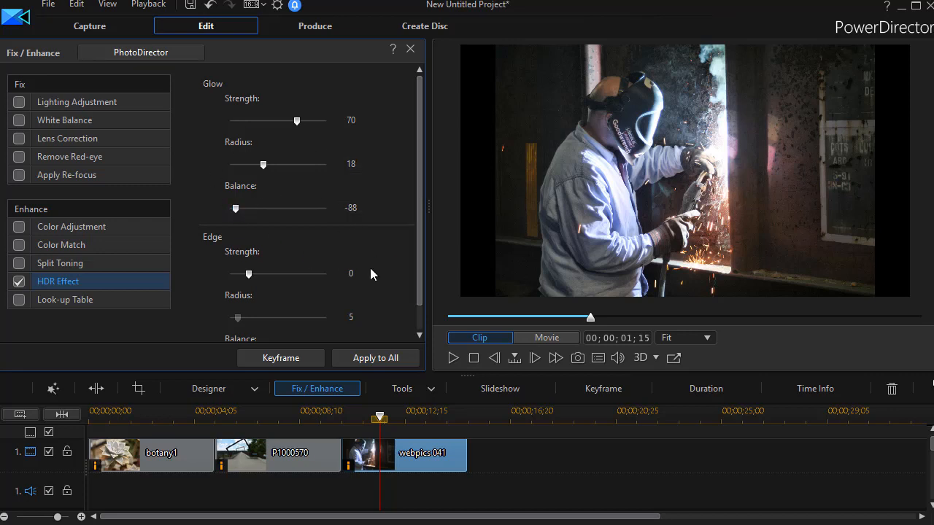
mouse_move(255, 285)
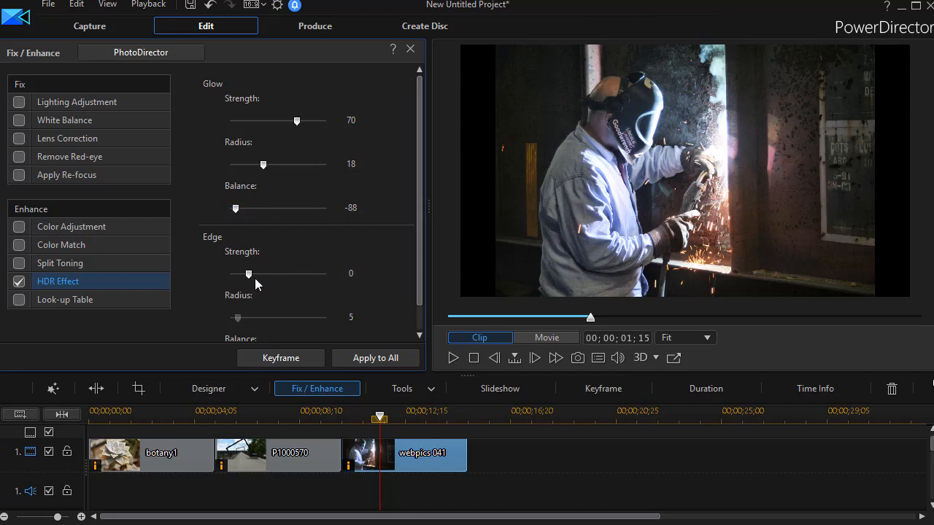
Step: Sweep Edge Strength to 80 and Radius to 50, then settle at Strength 2, Radius 10
left_click_drag(235, 274, 327, 275)
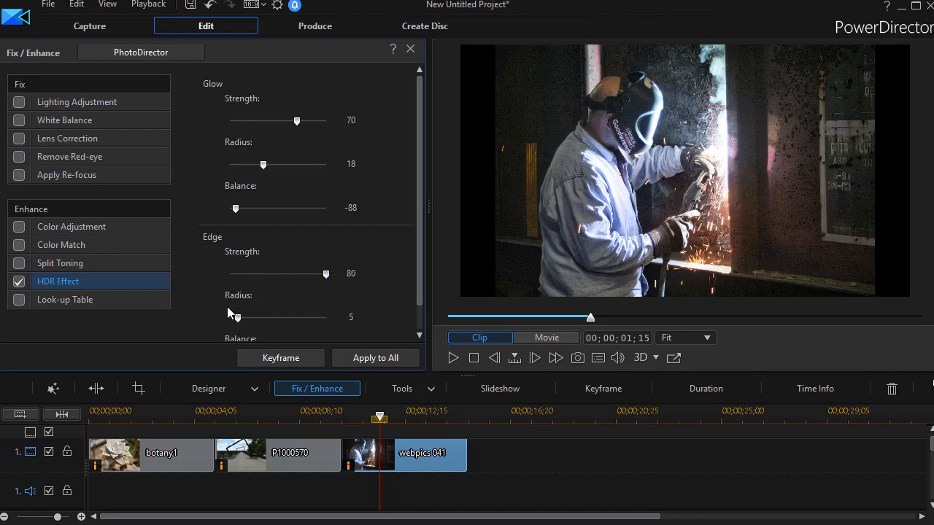
left_click_drag(234, 316, 325, 316)
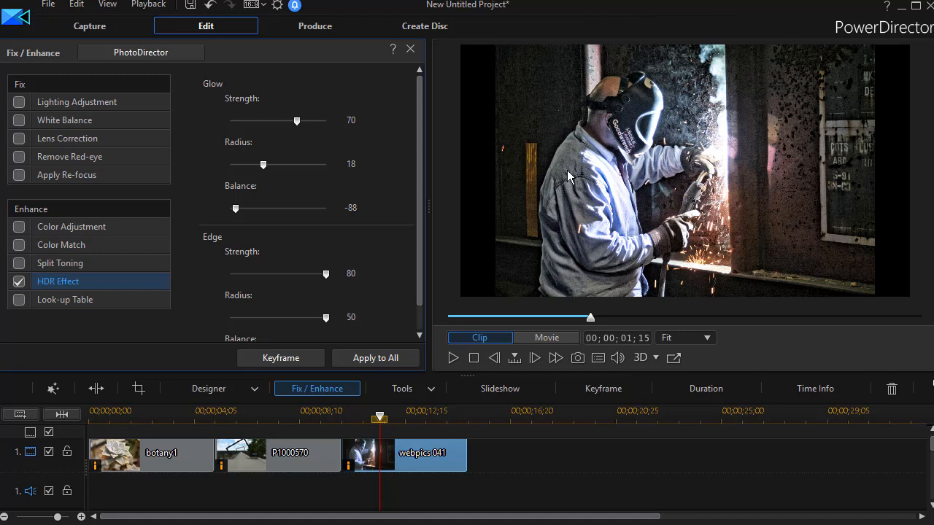
mouse_move(536, 206)
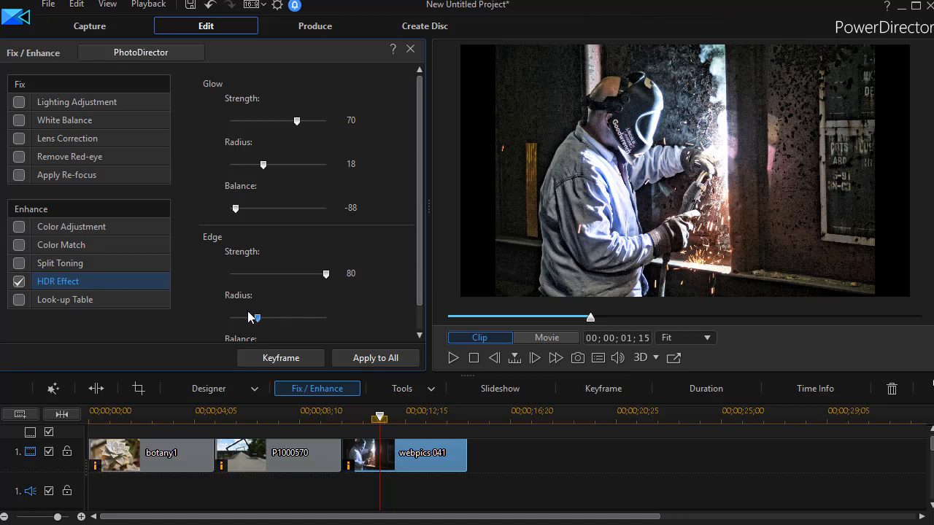
left_click_drag(326, 274, 268, 274)
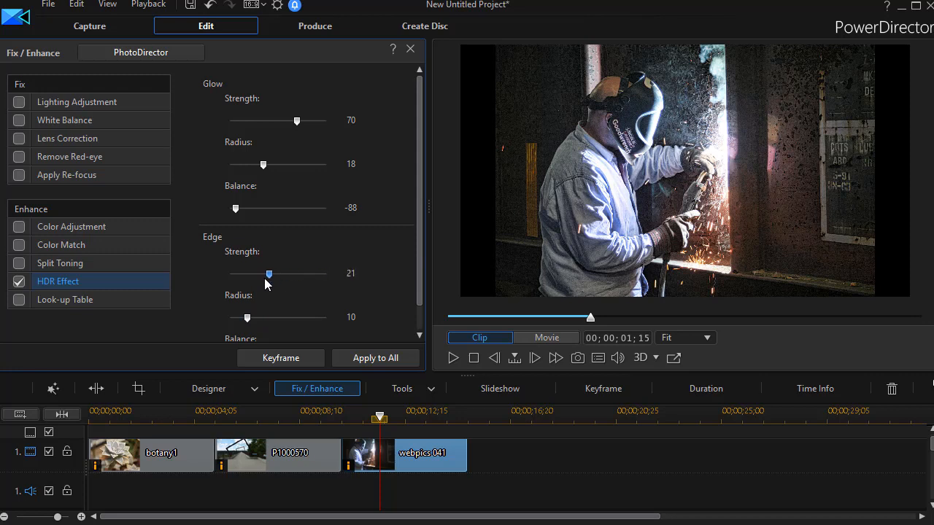
left_click_drag(268, 275, 251, 274)
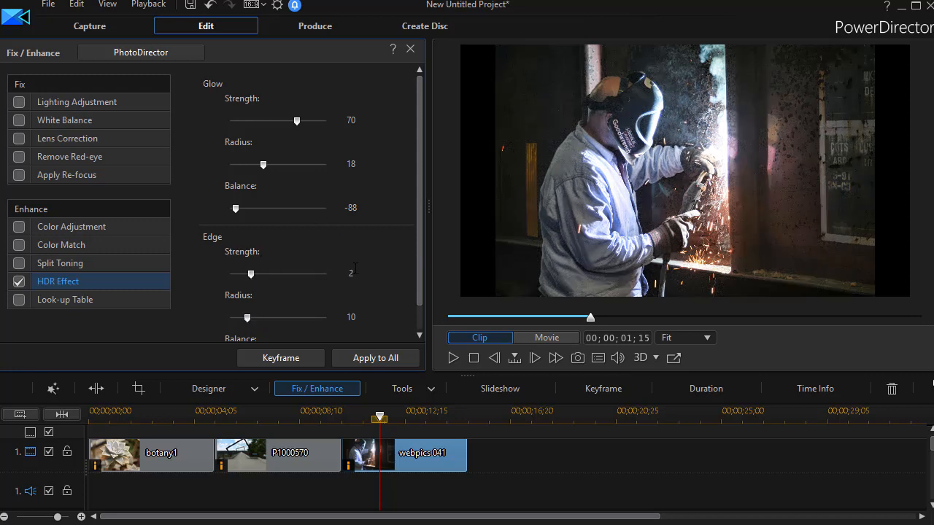
mouse_move(474, 449)
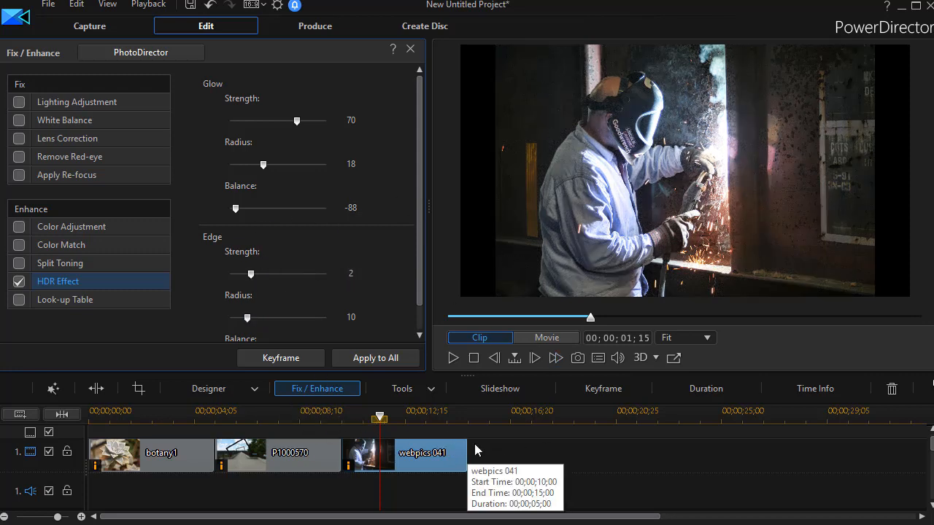